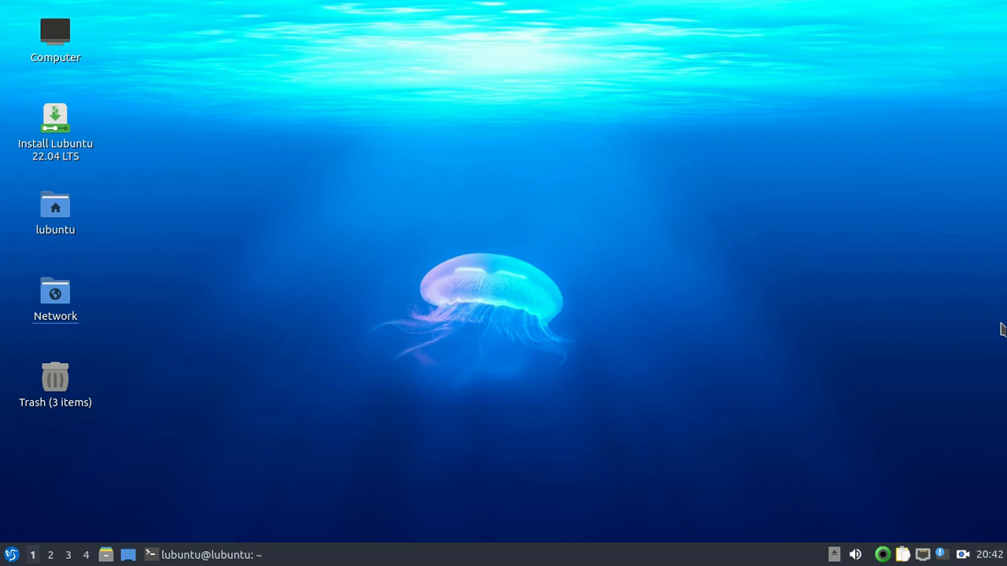
{"action": "mouse_move", "coordinate": [854, 226]}
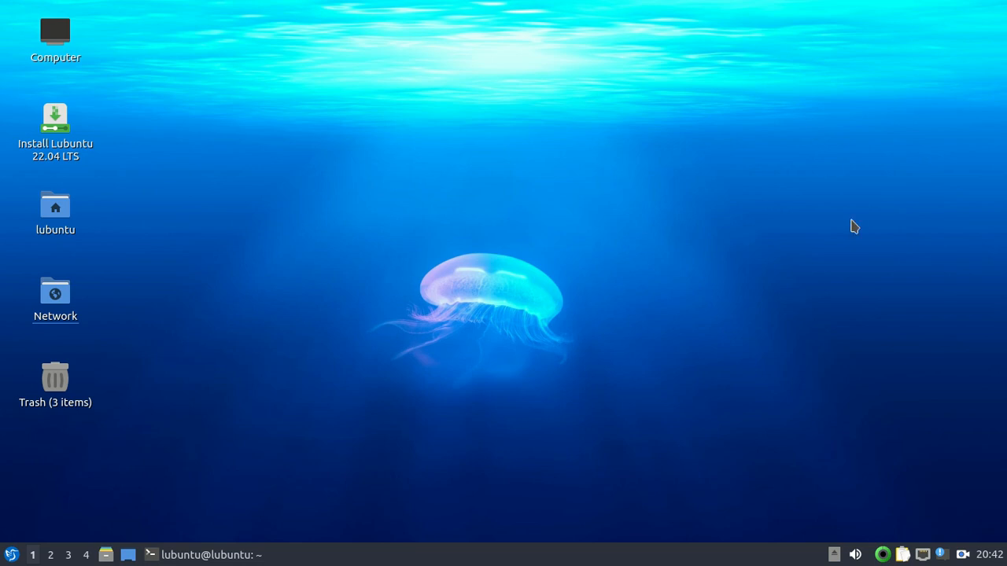
{"action": "mouse_move", "coordinate": [4, 127]}
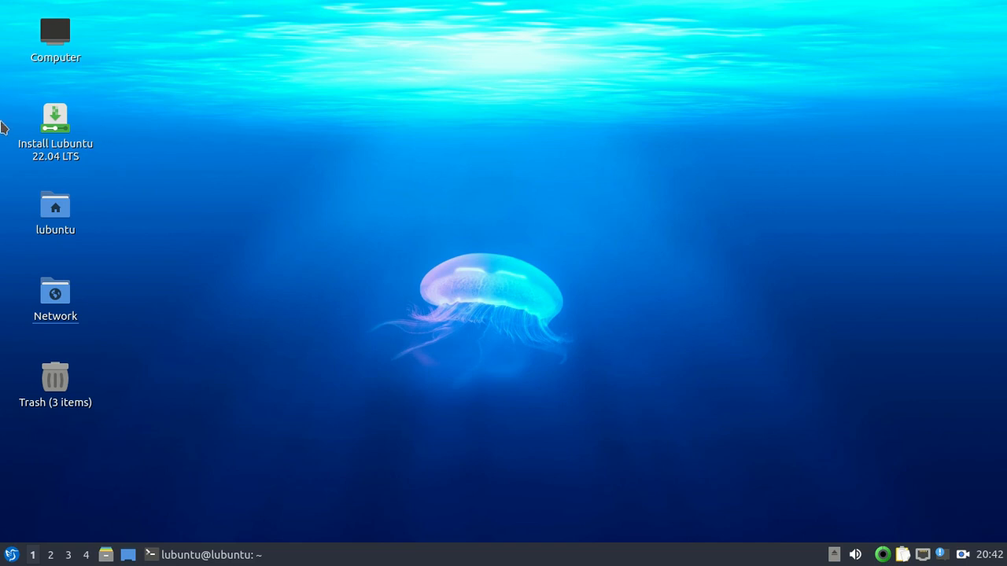
{"action": "mouse_move", "coordinate": [55, 118]}
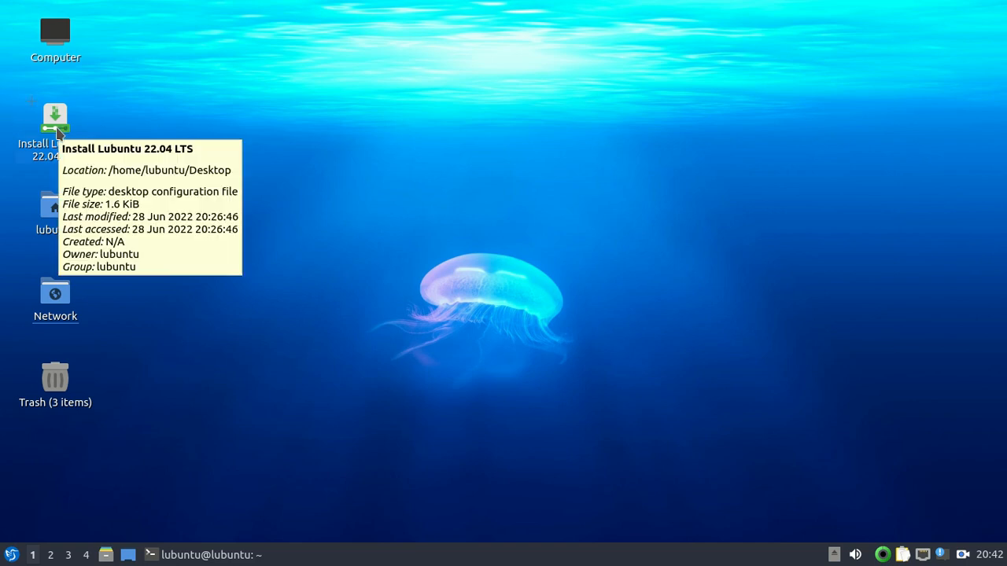
{"action": "mouse_move", "coordinate": [366, 149]}
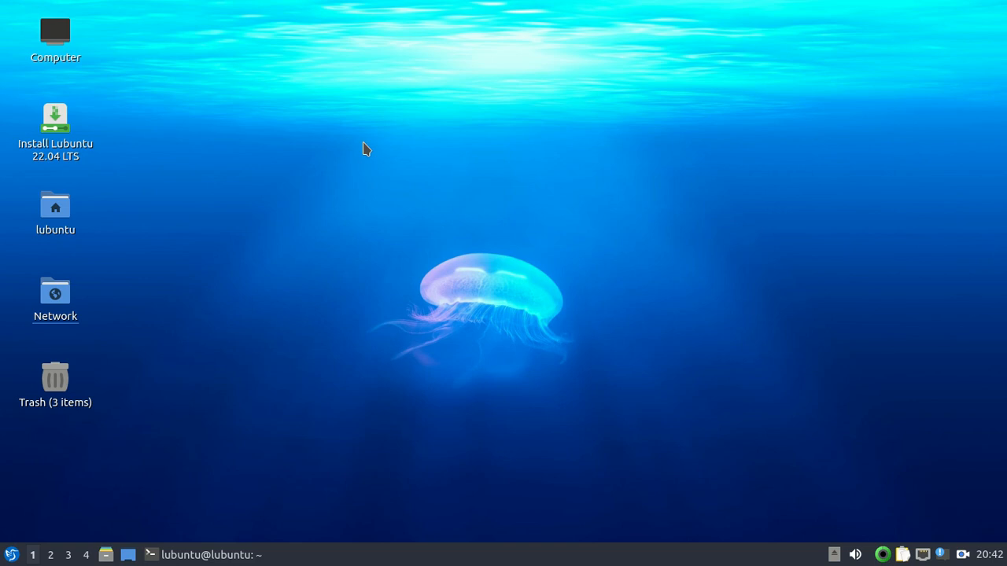
{"action": "mouse_move", "coordinate": [163, 168]}
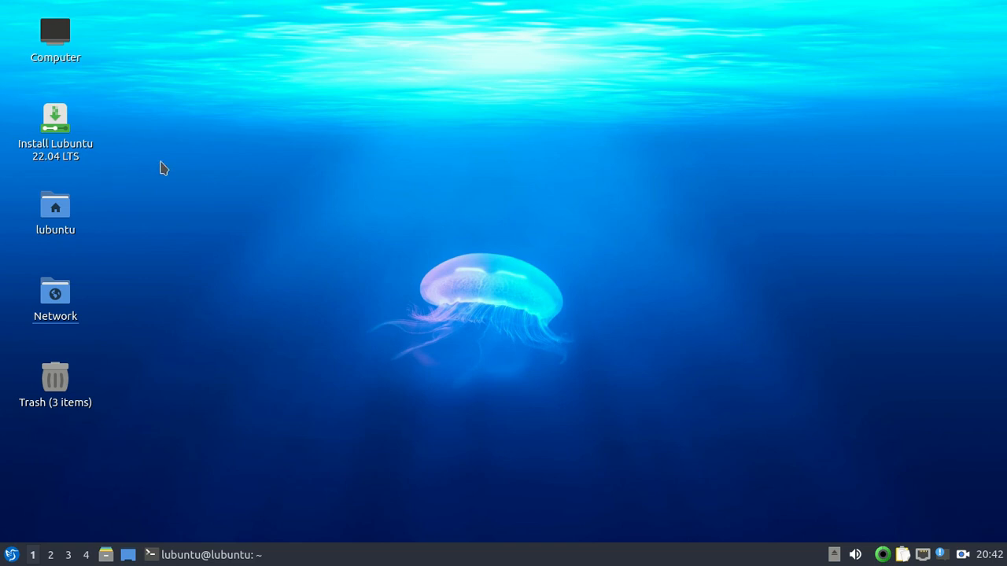
{"action": "mouse_move", "coordinate": [310, 166]}
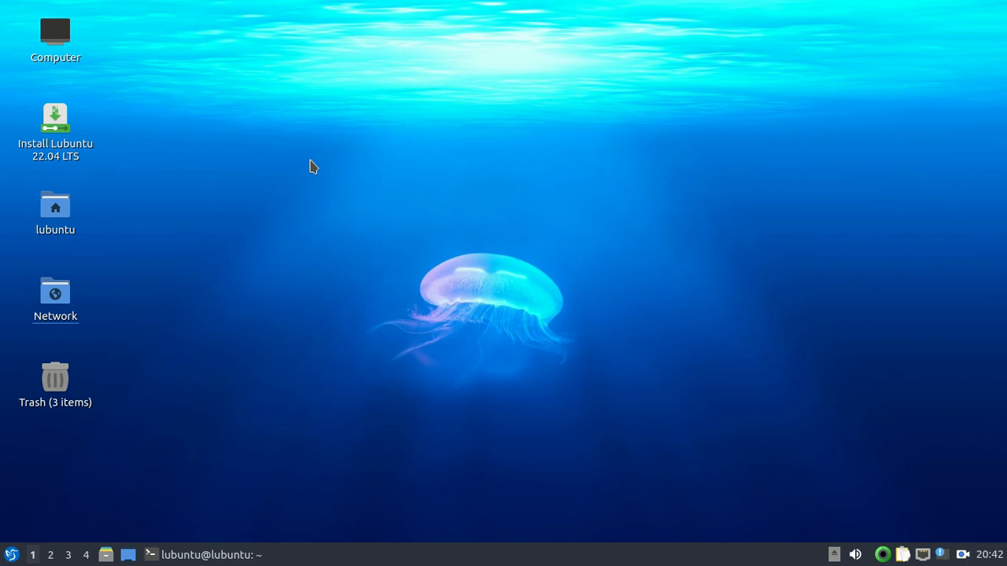
{"action": "mouse_move", "coordinate": [329, 163]}
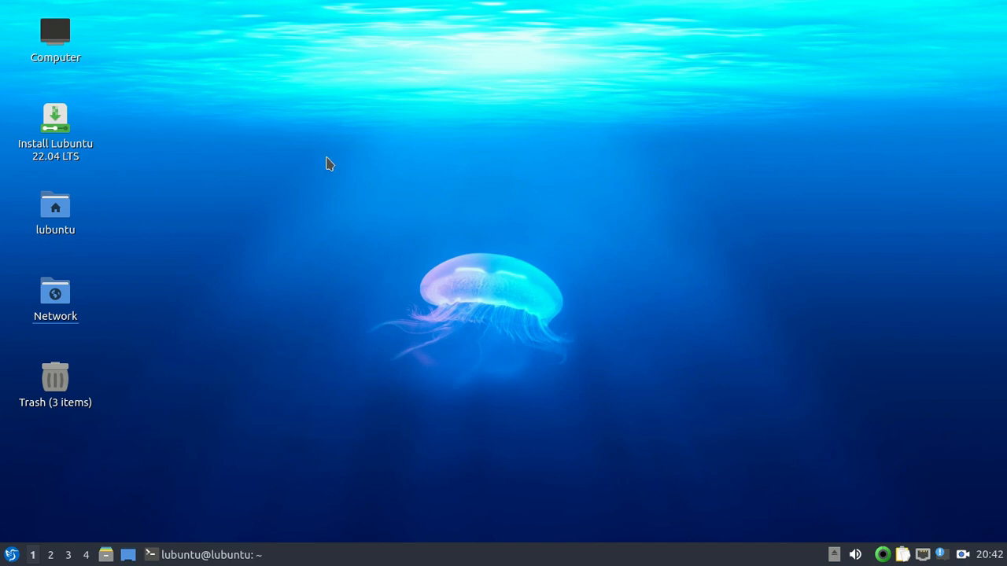
{"action": "mouse_move", "coordinate": [540, 148]}
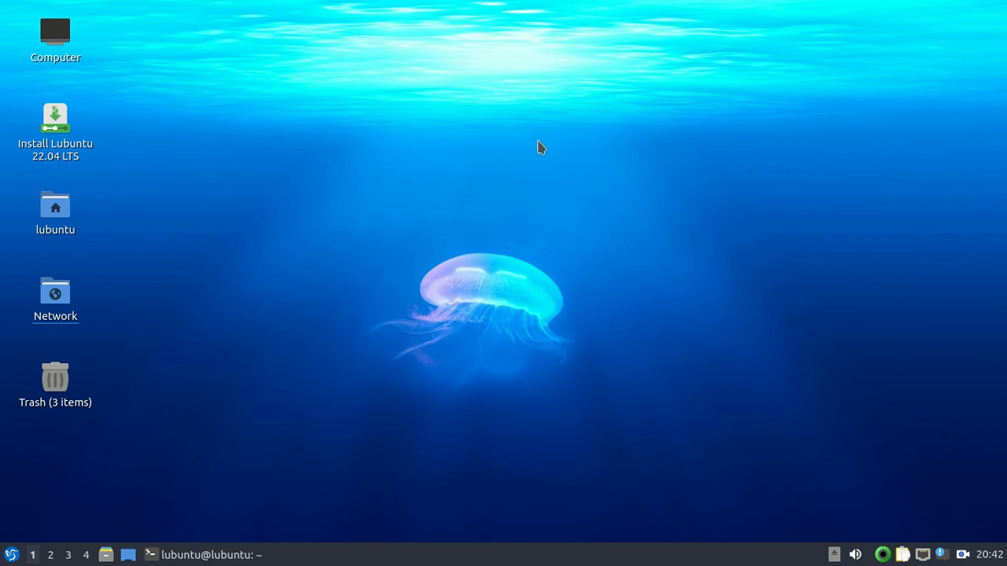
{"action": "mouse_move", "coordinate": [381, 195]}
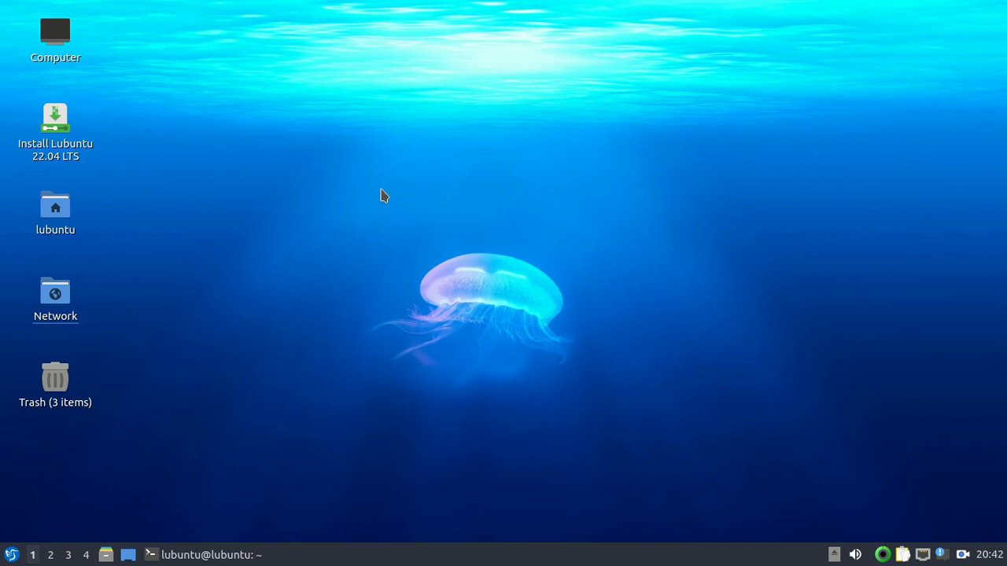
{"action": "mouse_move", "coordinate": [321, 203]}
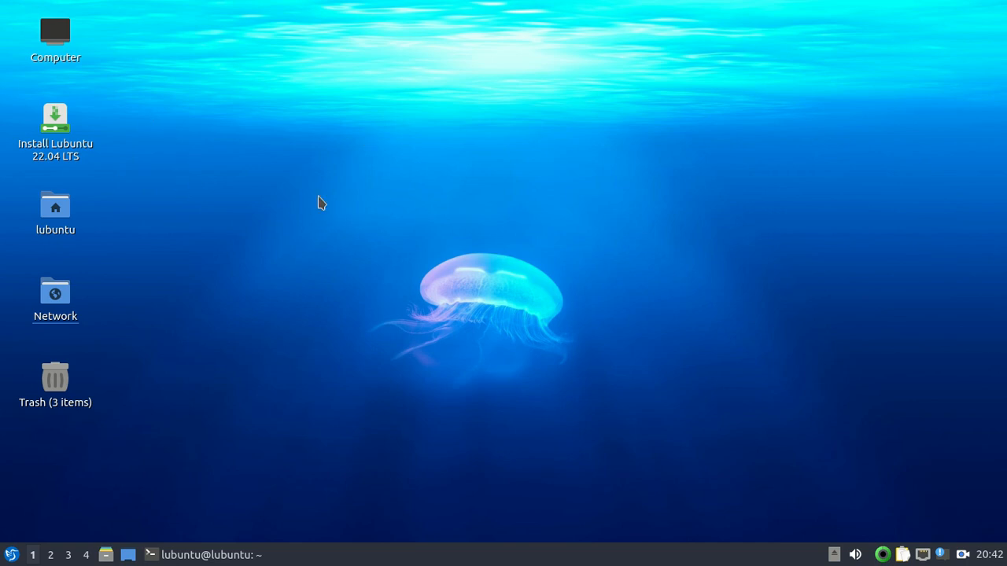
{"action": "mouse_move", "coordinate": [244, 151]}
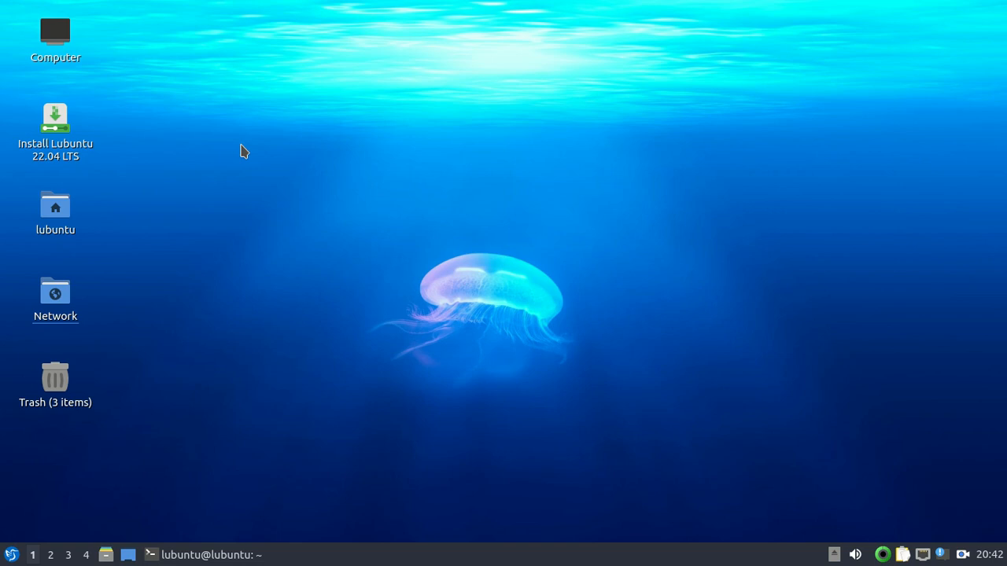
{"action": "mouse_move", "coordinate": [237, 408]}
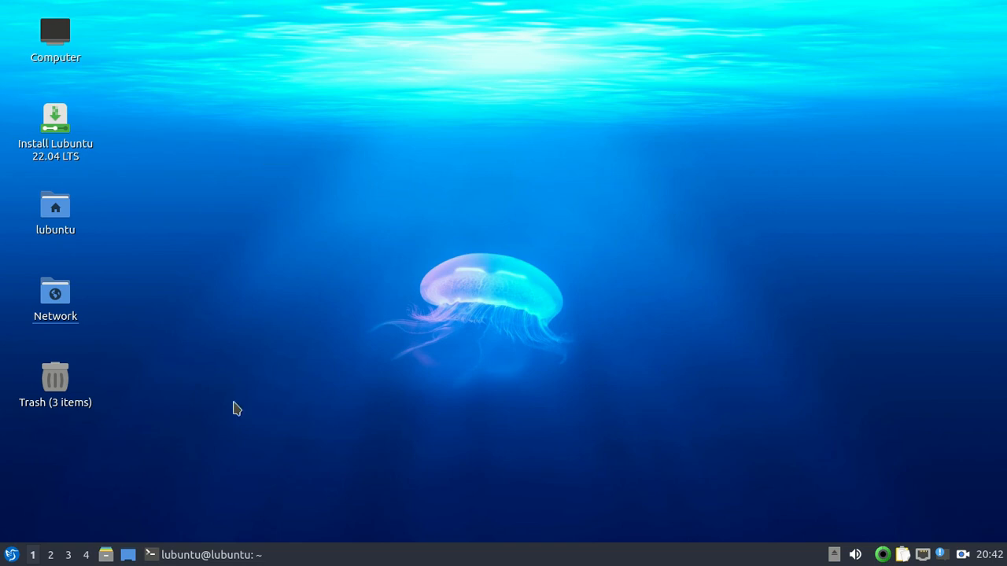
{"action": "mouse_move", "coordinate": [245, 447]}
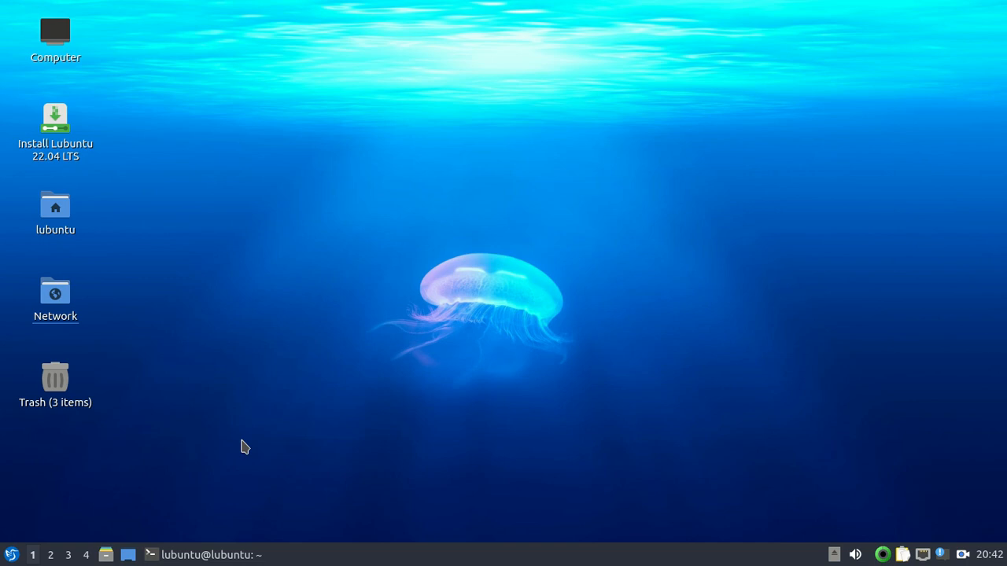
{"action": "mouse_move", "coordinate": [266, 449]}
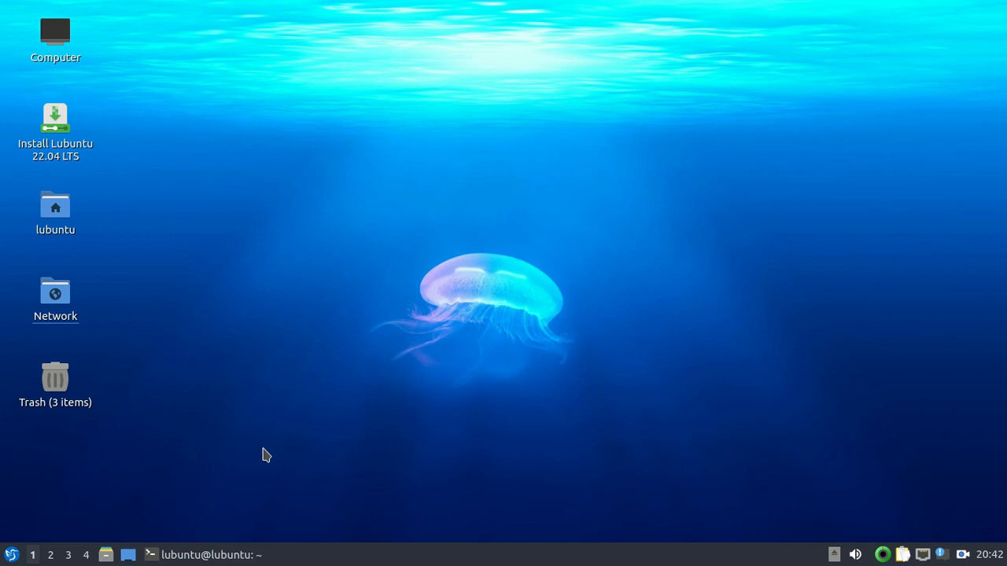
{"action": "mouse_move", "coordinate": [259, 471]}
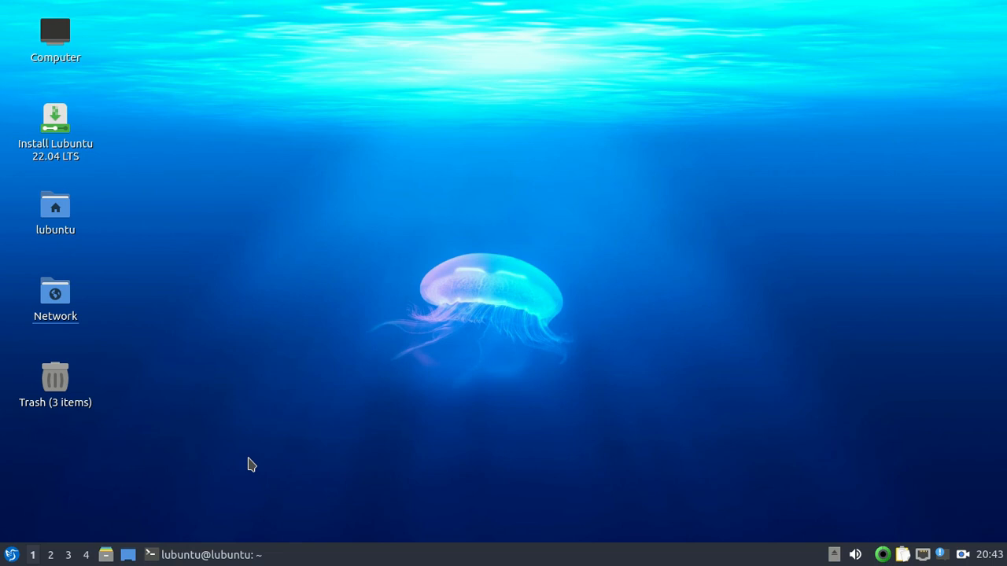
{"action": "mouse_move", "coordinate": [315, 299]}
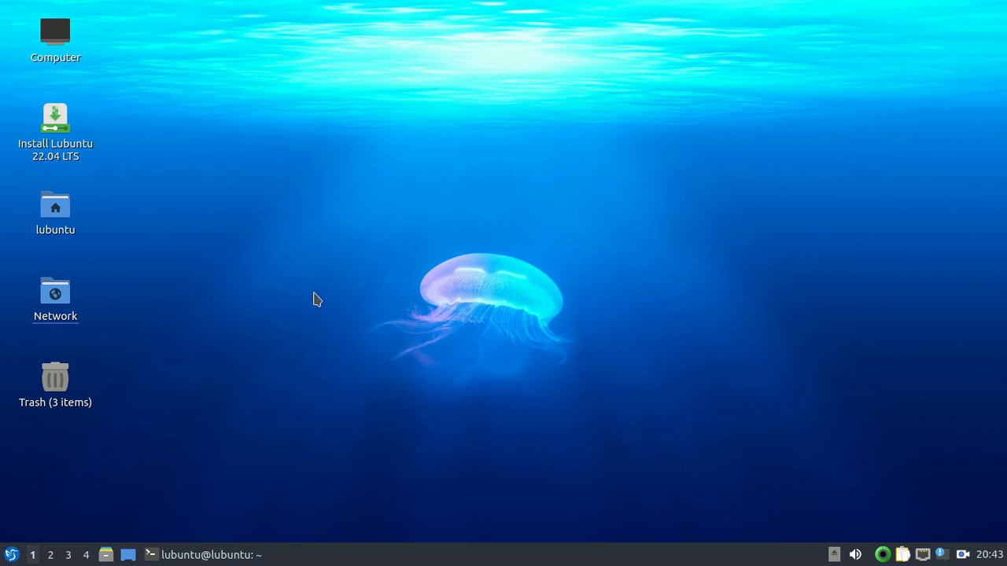
{"action": "mouse_move", "coordinate": [367, 269]}
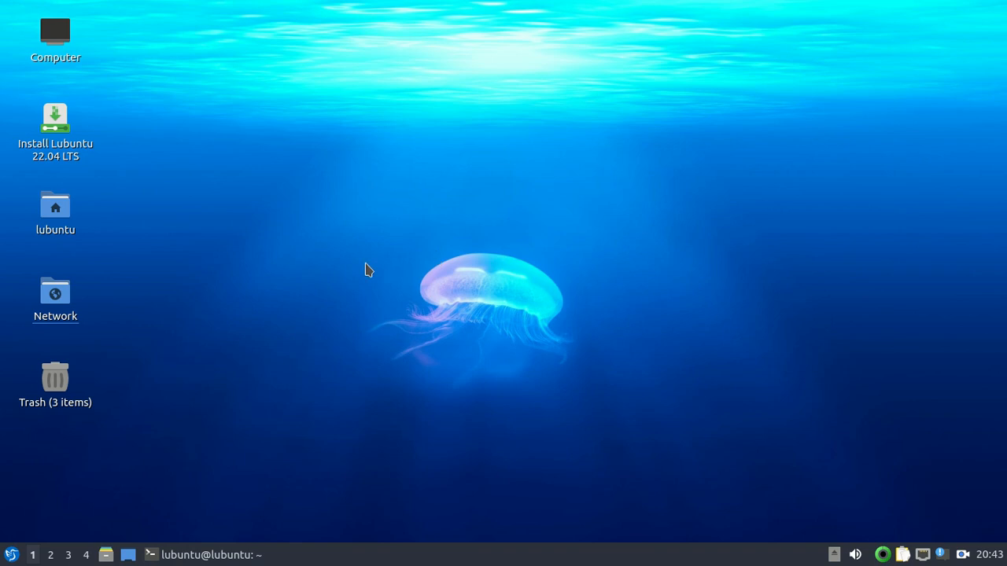
{"action": "mouse_move", "coordinate": [402, 265]}
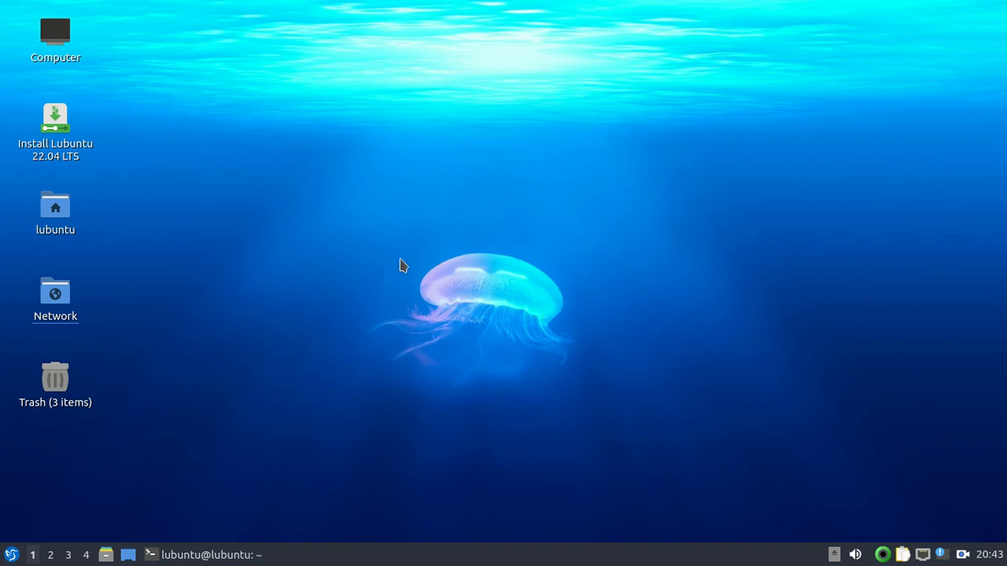
{"action": "mouse_move", "coordinate": [269, 204]}
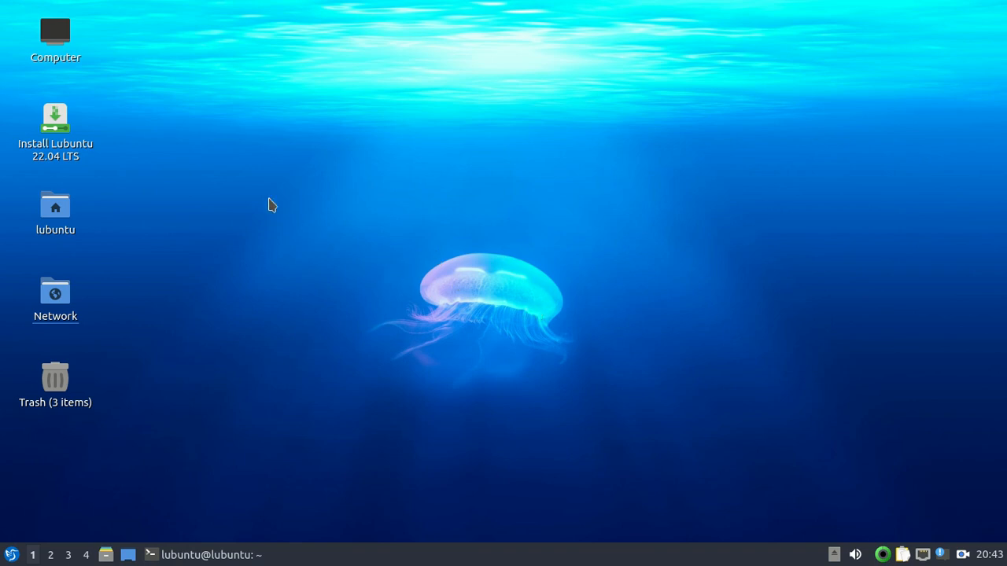
{"action": "mouse_move", "coordinate": [304, 177]}
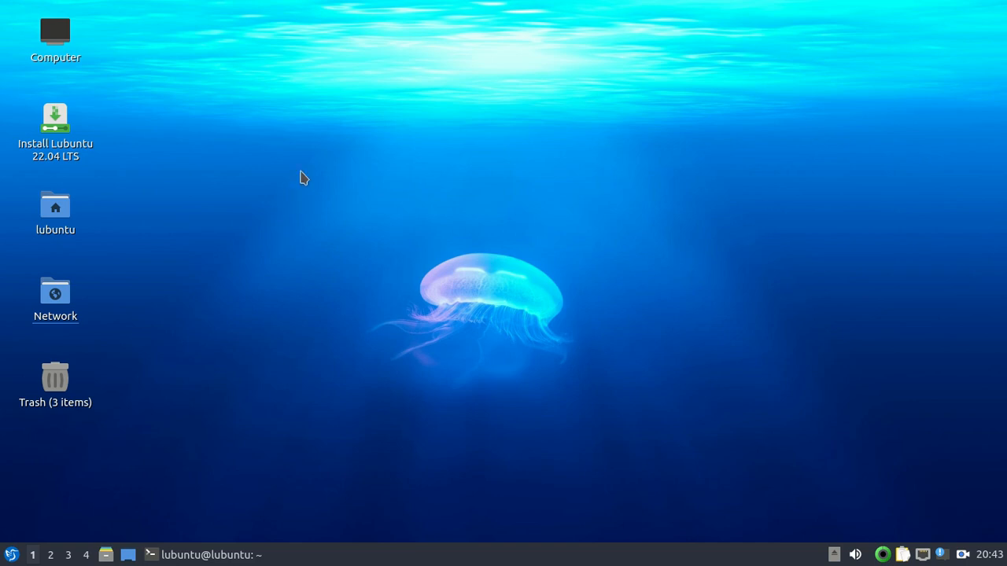
{"action": "mouse_move", "coordinate": [145, 397]}
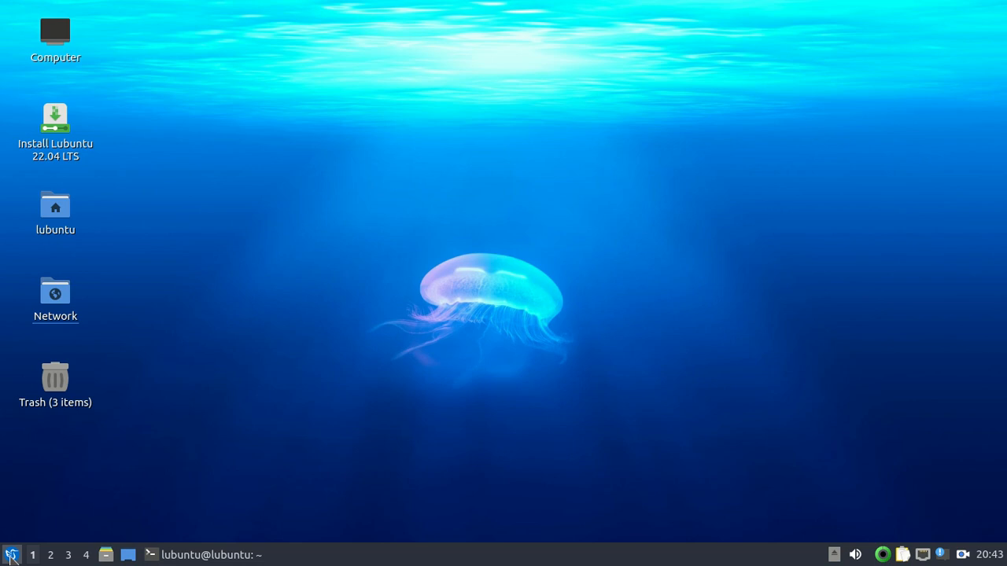
Launch QTerminal drop down from the System Tools application menu.
{"action": "left_click", "coordinate": [11, 555]}
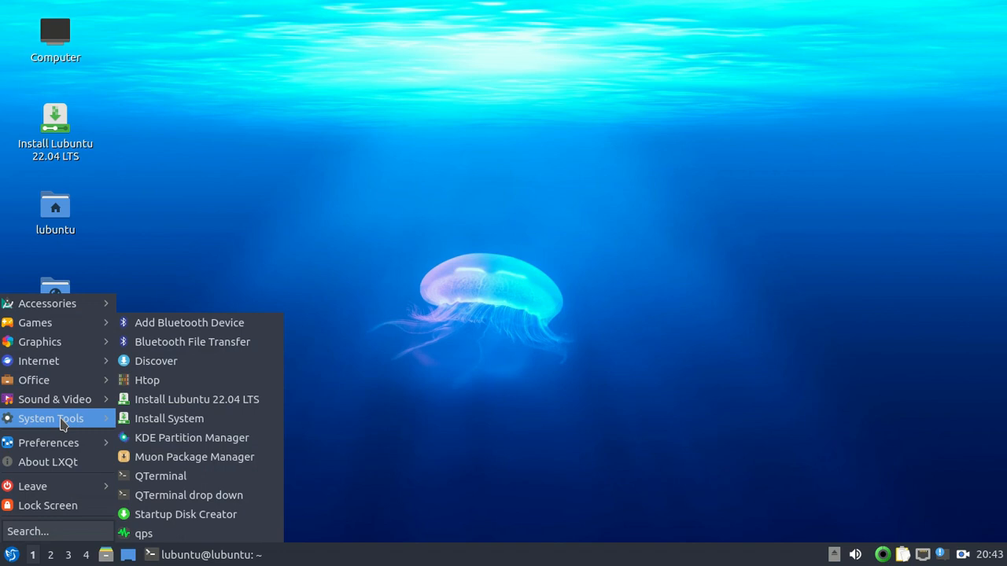
{"action": "mouse_move", "coordinate": [189, 494]}
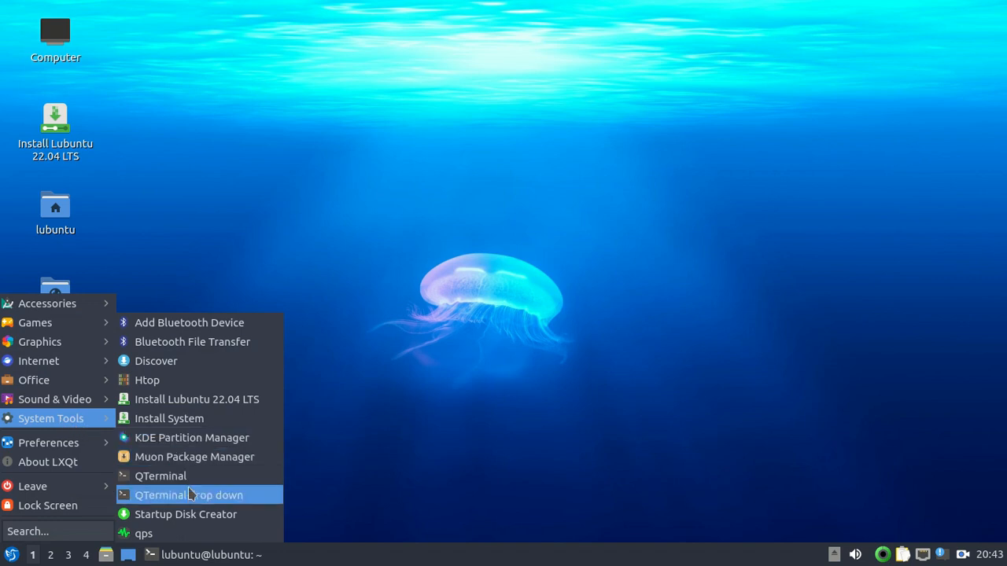
{"action": "mouse_move", "coordinate": [181, 494]}
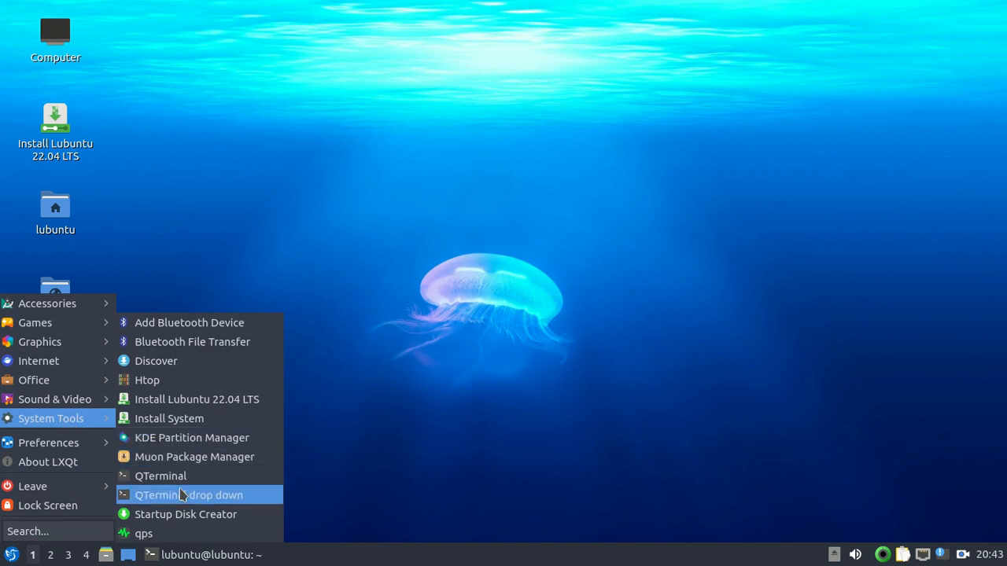
{"action": "mouse_move", "coordinate": [160, 475]}
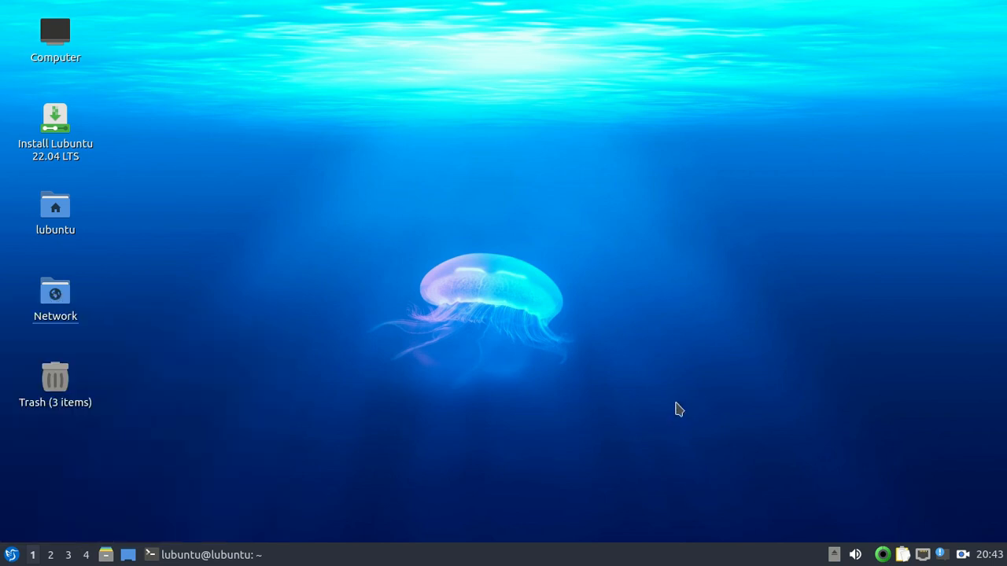
{"action": "mouse_move", "coordinate": [623, 222]}
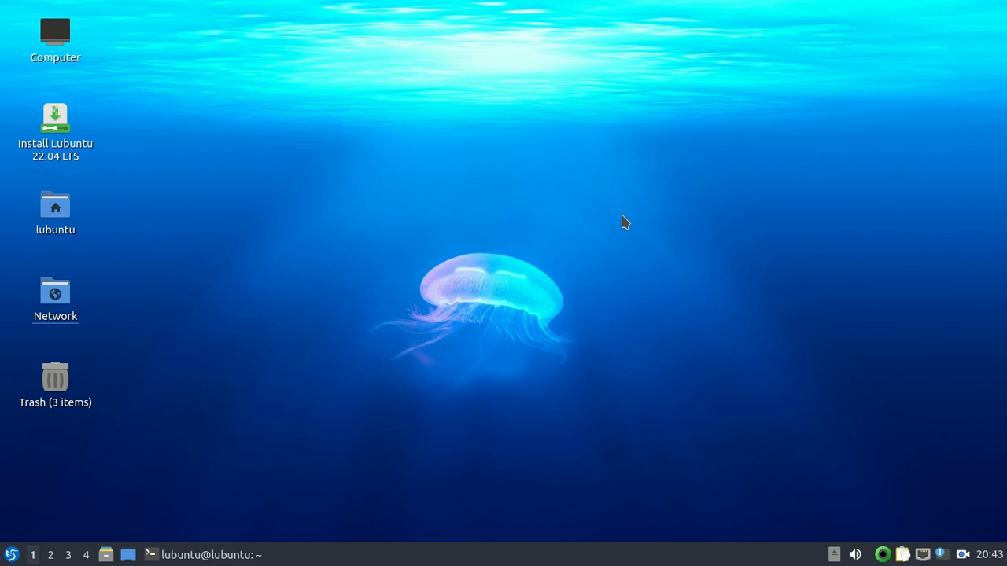
{"action": "left_click", "coordinate": [127, 555]}
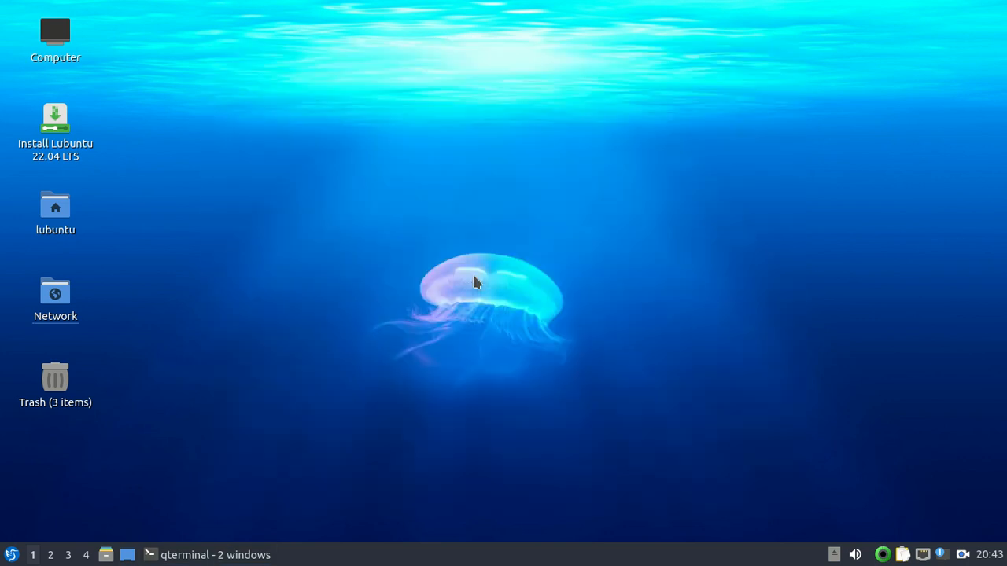
Run neofetch to show the ThinkPad T430 system info, then close the terminal.
{"action": "left_click", "coordinate": [209, 554]}
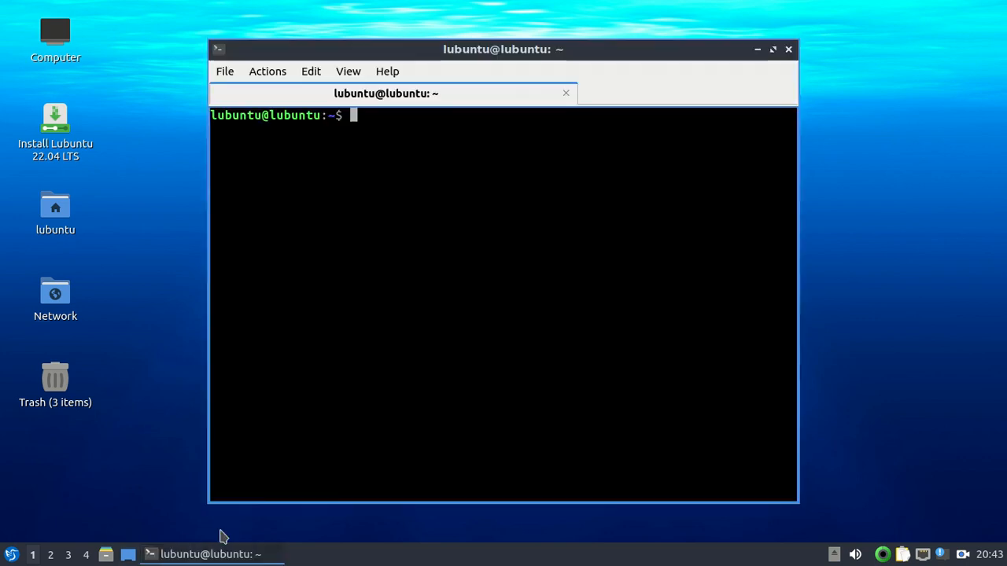
{"action": "mouse_move", "coordinate": [580, 340]}
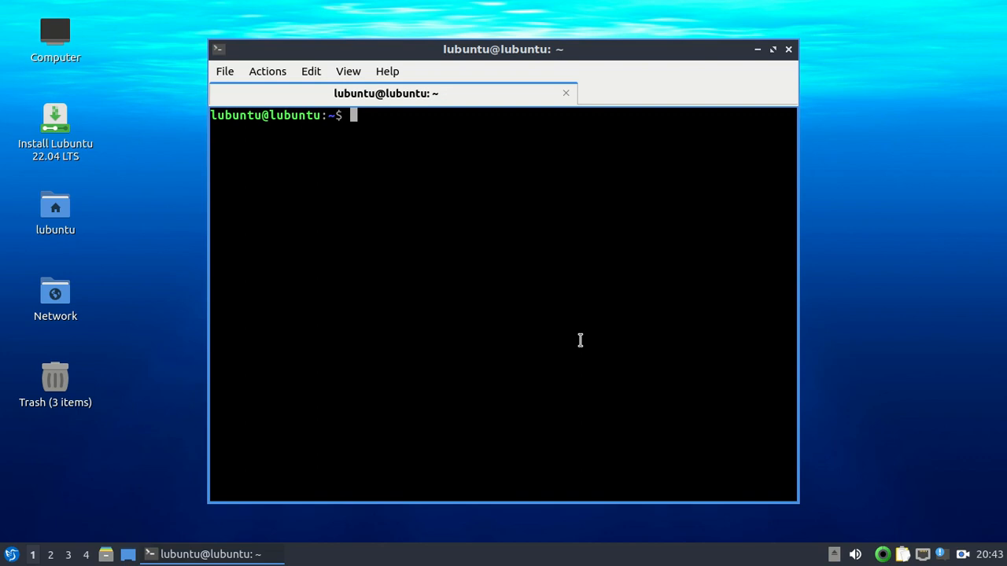
{"action": "type", "text": "neofetch"}
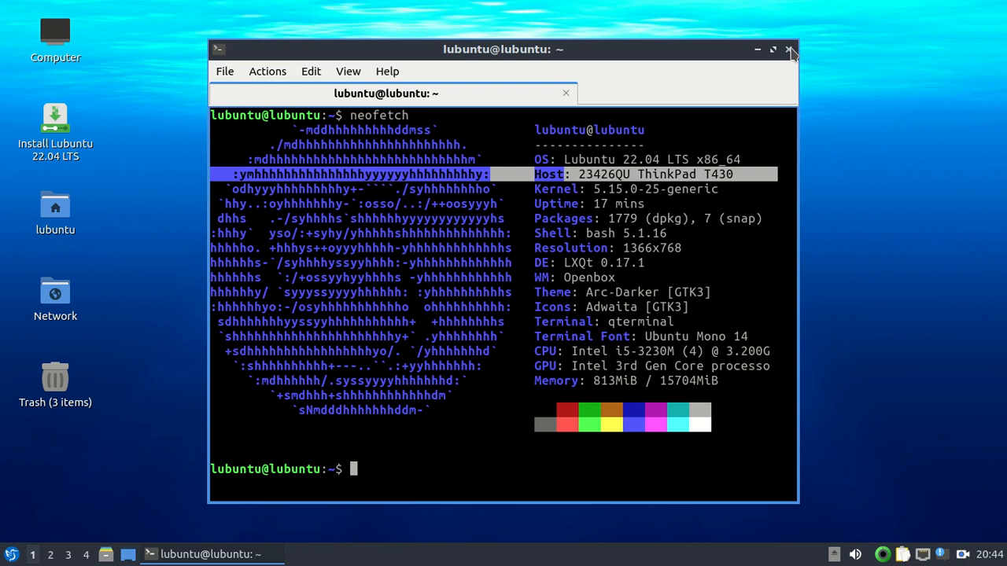
{"action": "left_click", "coordinate": [790, 49]}
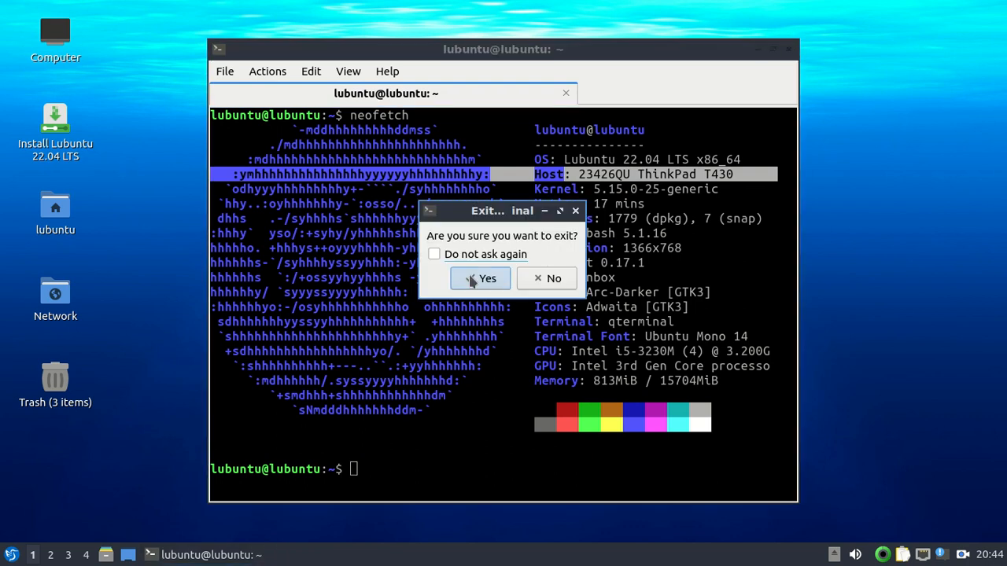
Confirm the terminal exit and select the Install Lubuntu 22.04 LTS desktop icon.
{"action": "left_click", "coordinate": [480, 279]}
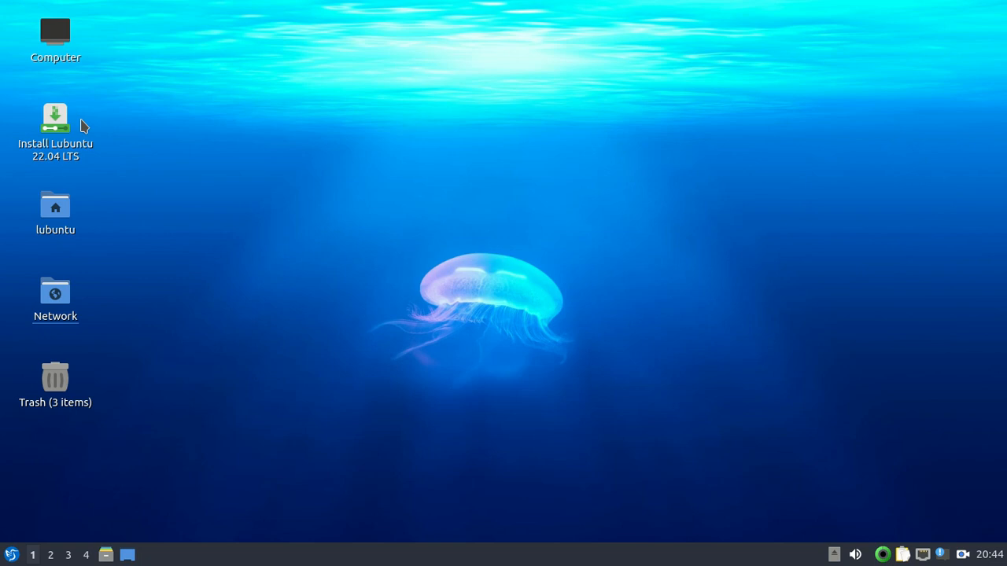
{"action": "mouse_move", "coordinate": [55, 118]}
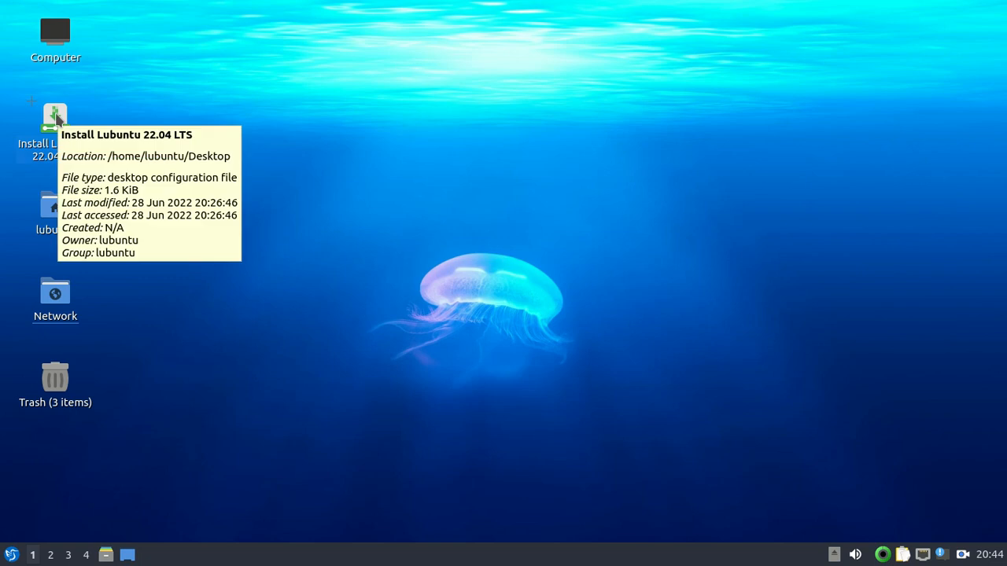
{"action": "left_click", "coordinate": [55, 118]}
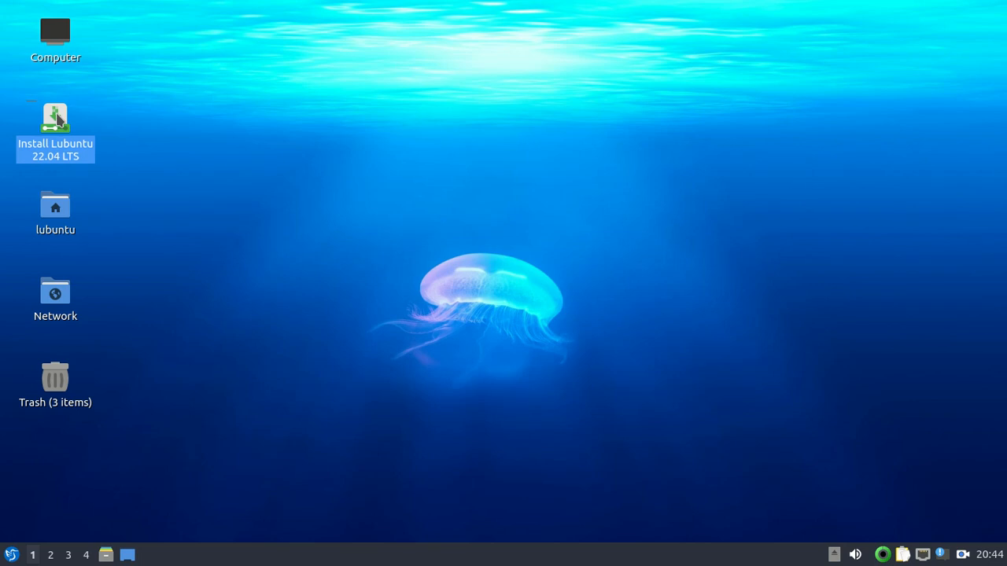
{"action": "mouse_move", "coordinate": [580, 415]}
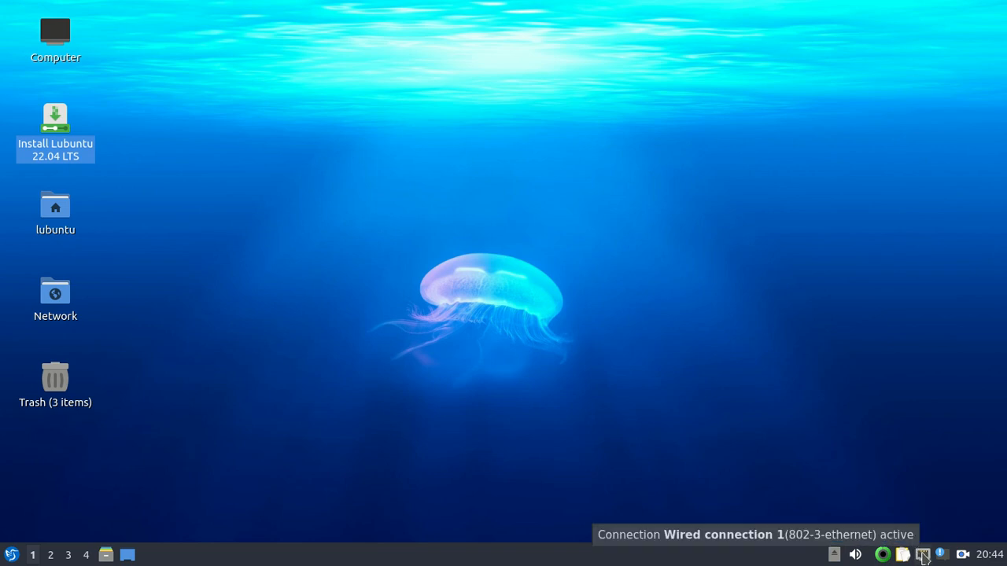
{"action": "mouse_move", "coordinate": [885, 442]}
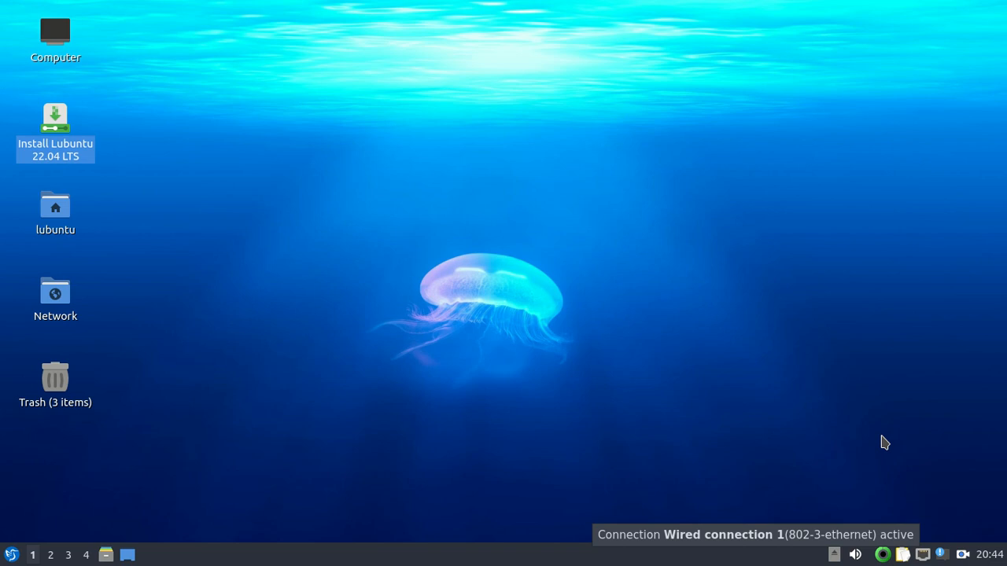
{"action": "mouse_move", "coordinate": [769, 295]}
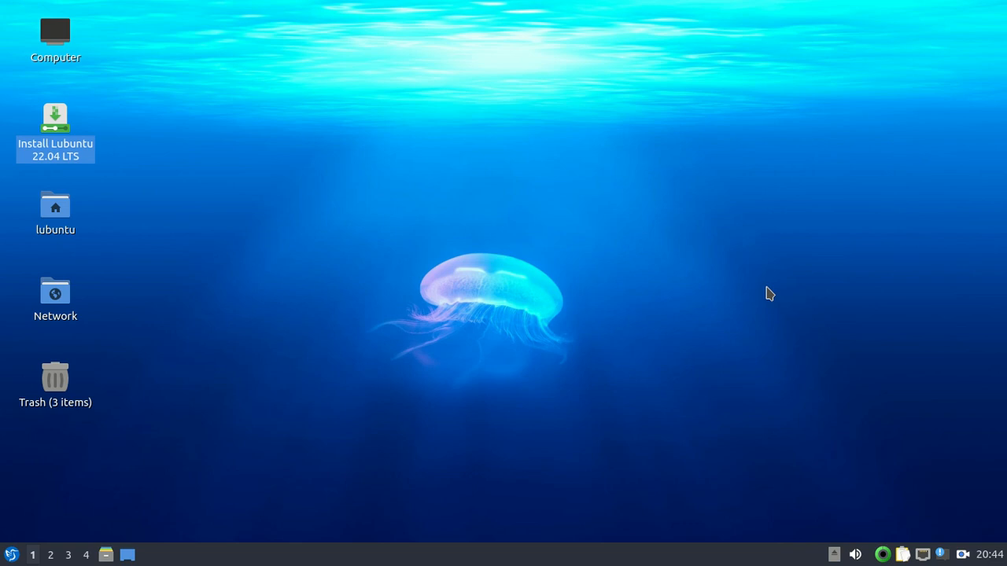
{"action": "mouse_move", "coordinate": [775, 305]}
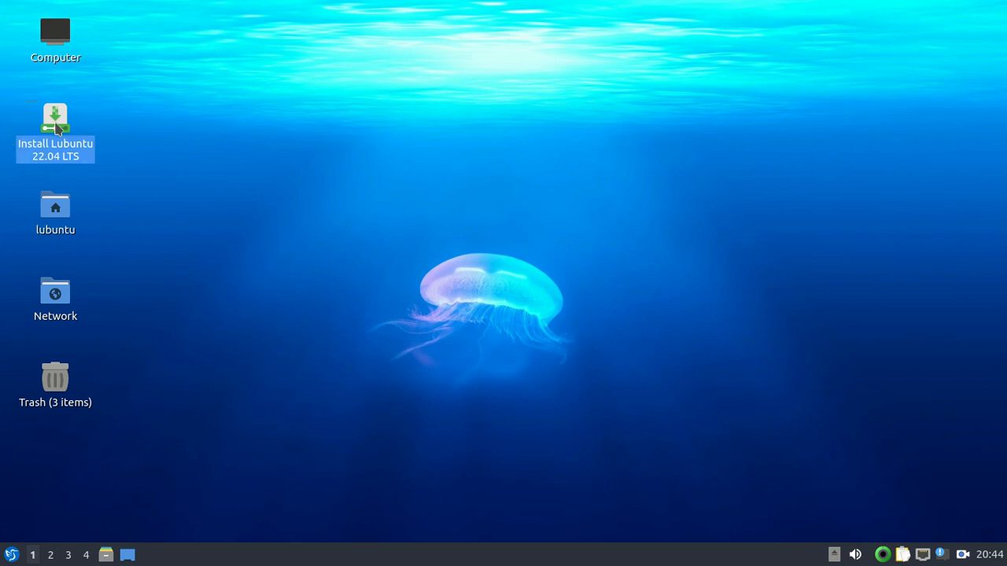
{"action": "mouse_move", "coordinate": [55, 126]}
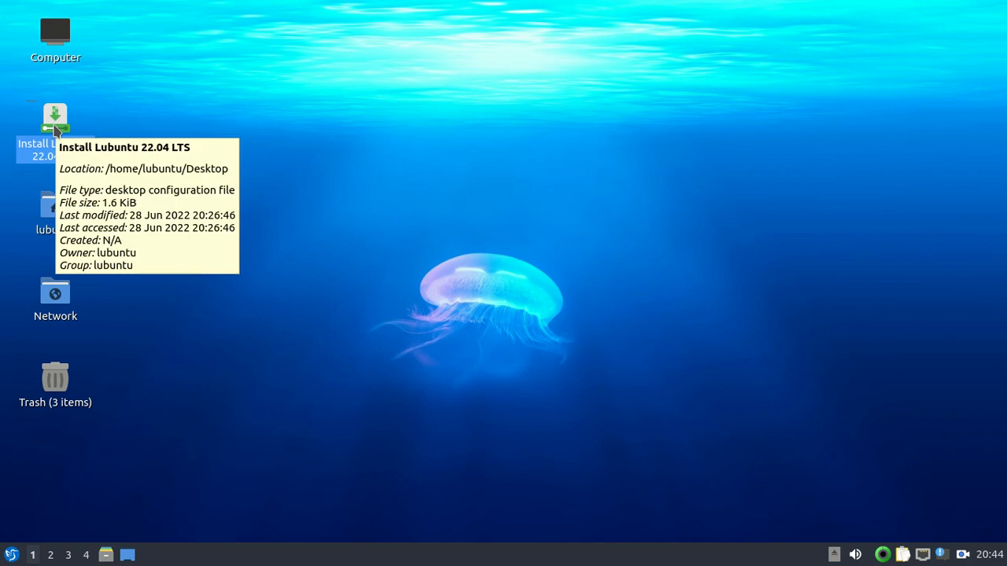
{"action": "mouse_move", "coordinate": [138, 148]}
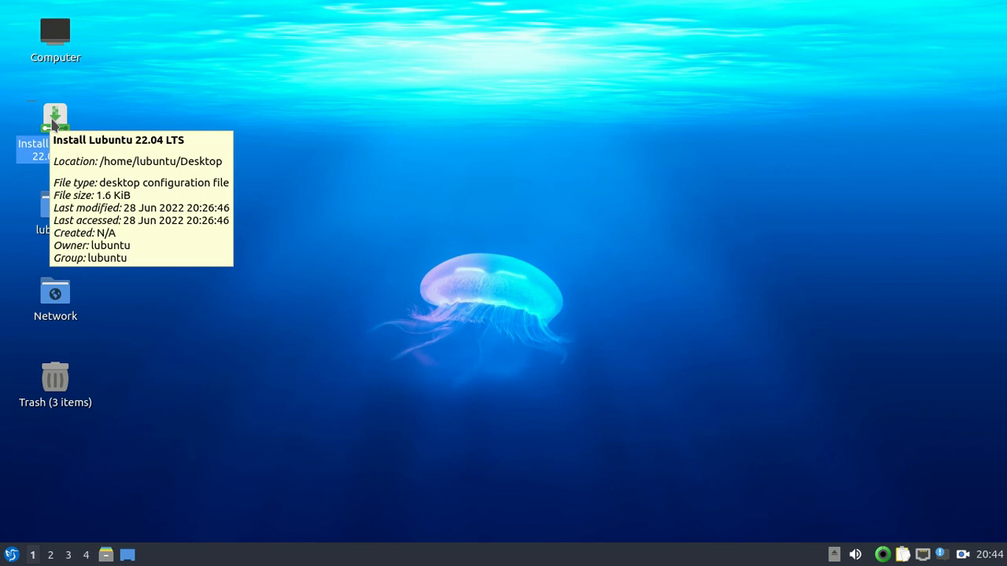
Start the Lubuntu installer from the Install Lubuntu 22.04 LTS desktop launcher.
{"action": "right_click", "coordinate": [55, 118]}
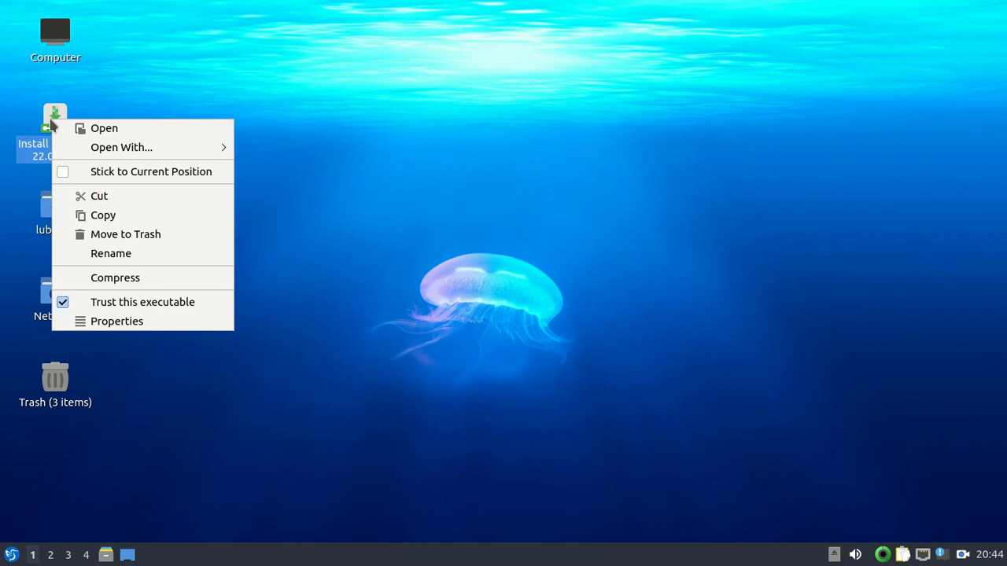
{"action": "mouse_move", "coordinate": [104, 129]}
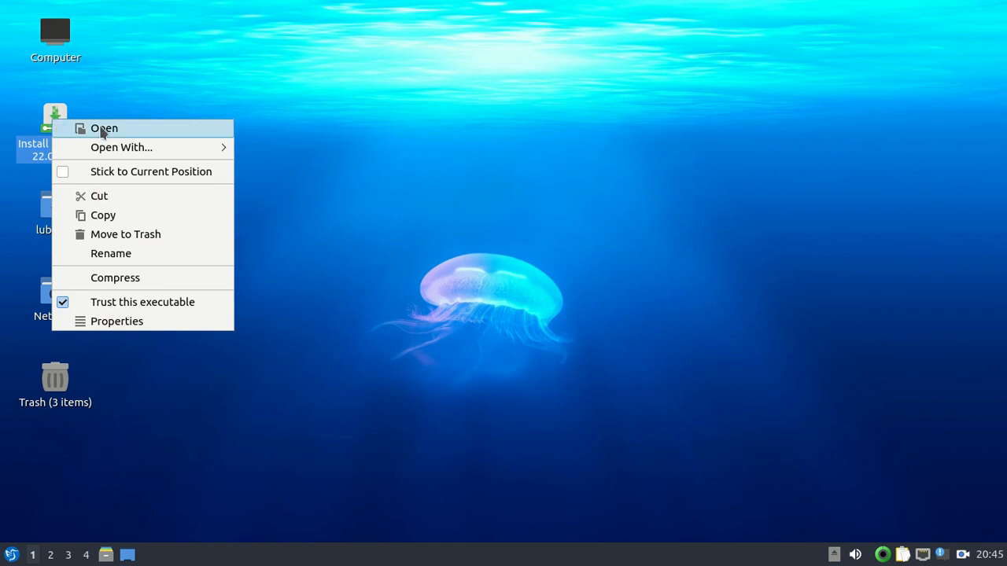
{"action": "mouse_move", "coordinate": [129, 107]}
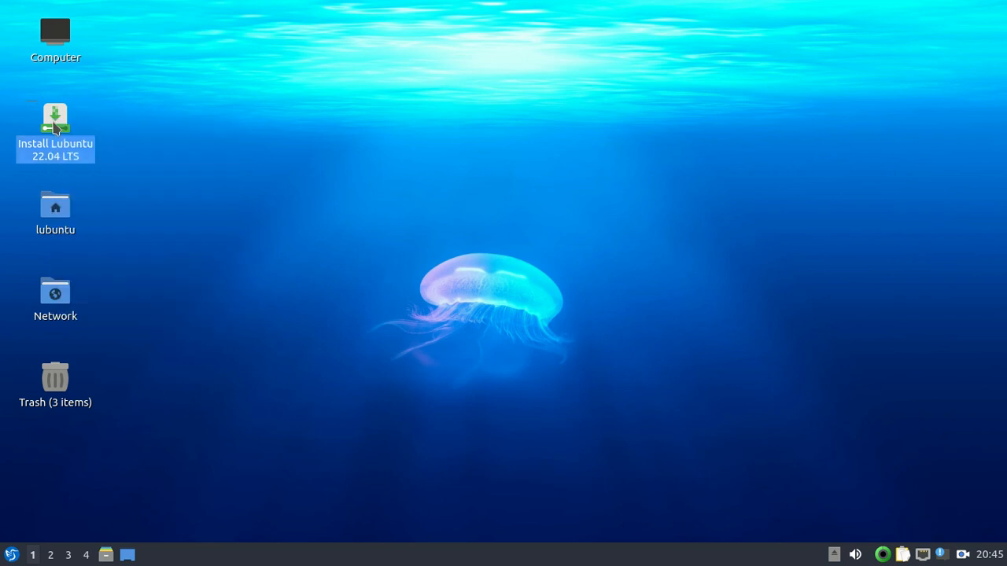
{"action": "double_click", "coordinate": [55, 118]}
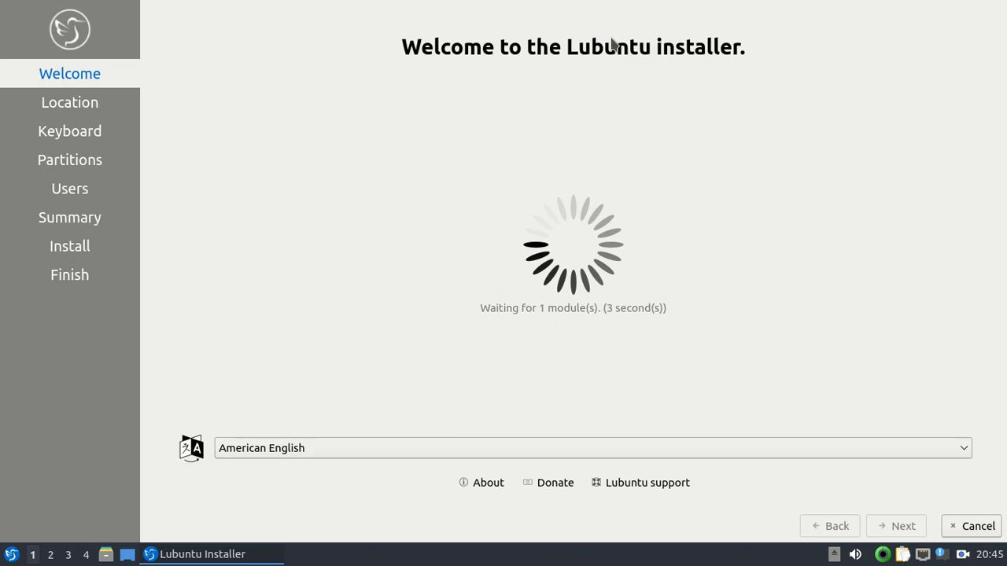
{"action": "mouse_move", "coordinate": [334, 479]}
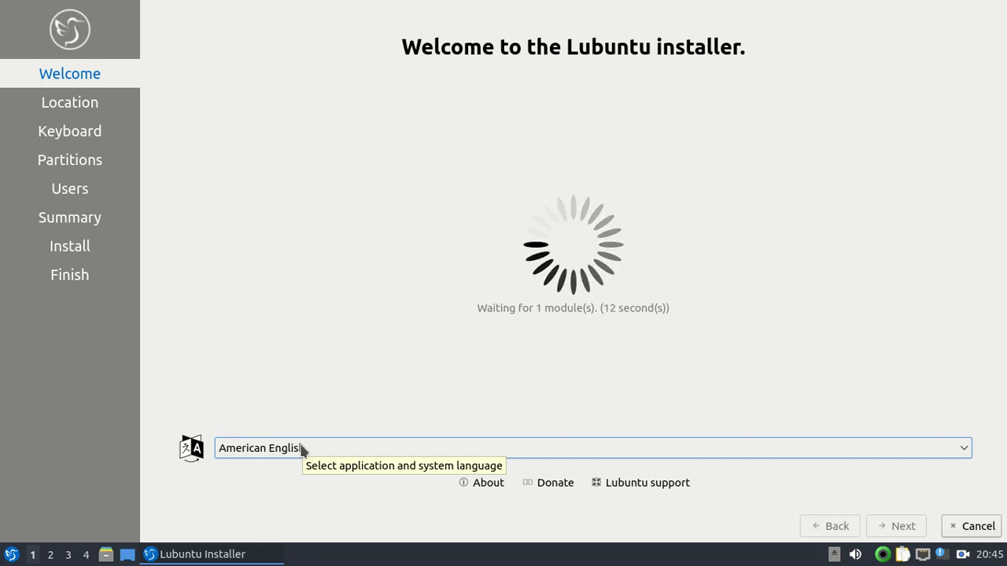
{"action": "mouse_move", "coordinate": [573, 336]}
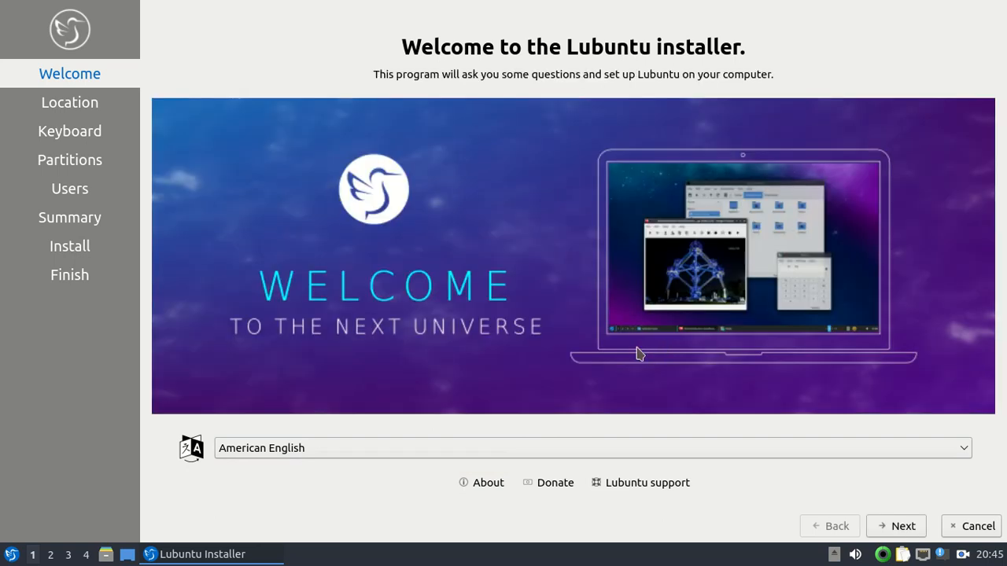
{"action": "mouse_move", "coordinate": [794, 531]}
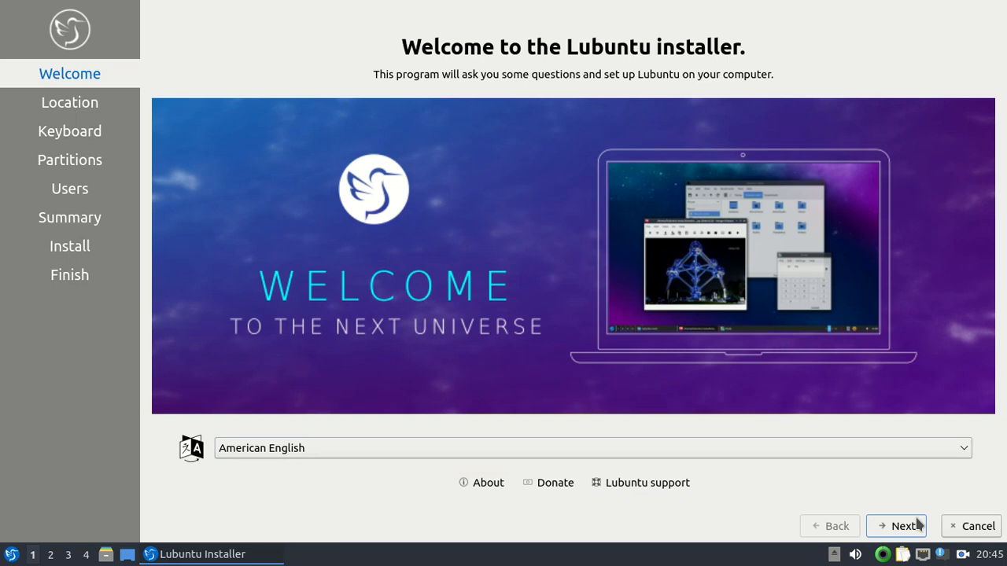
Advance past Welcome, keeping America/New York time zone and English (US) Default keyboard.
{"action": "left_click", "coordinate": [897, 525]}
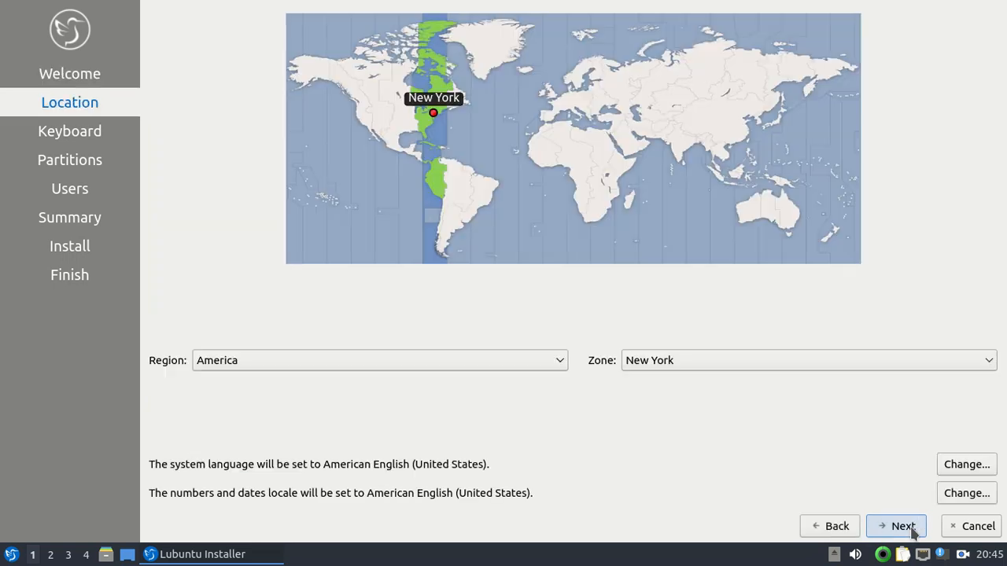
{"action": "mouse_move", "coordinate": [533, 118]}
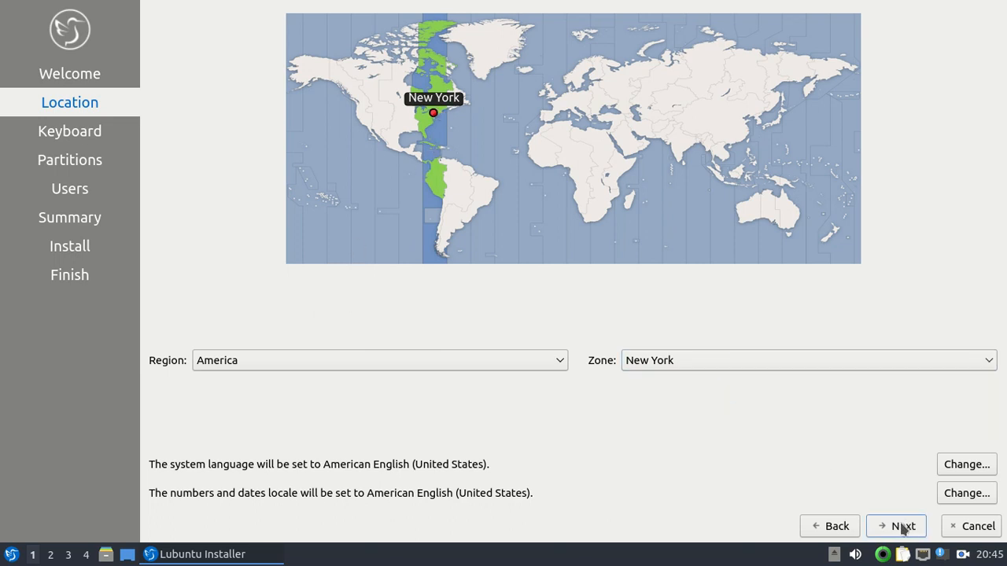
{"action": "left_click", "coordinate": [895, 526]}
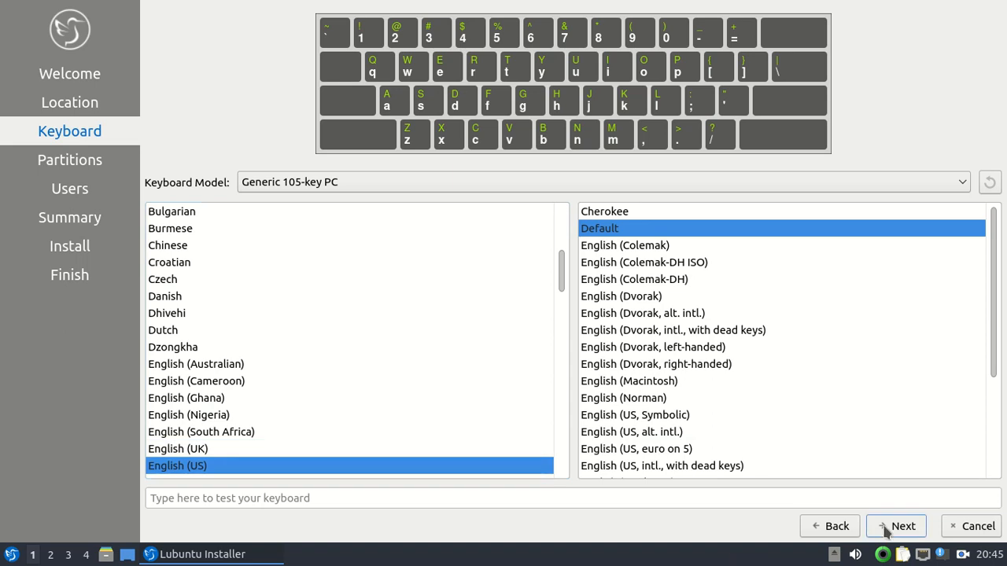
{"action": "left_click", "coordinate": [895, 525]}
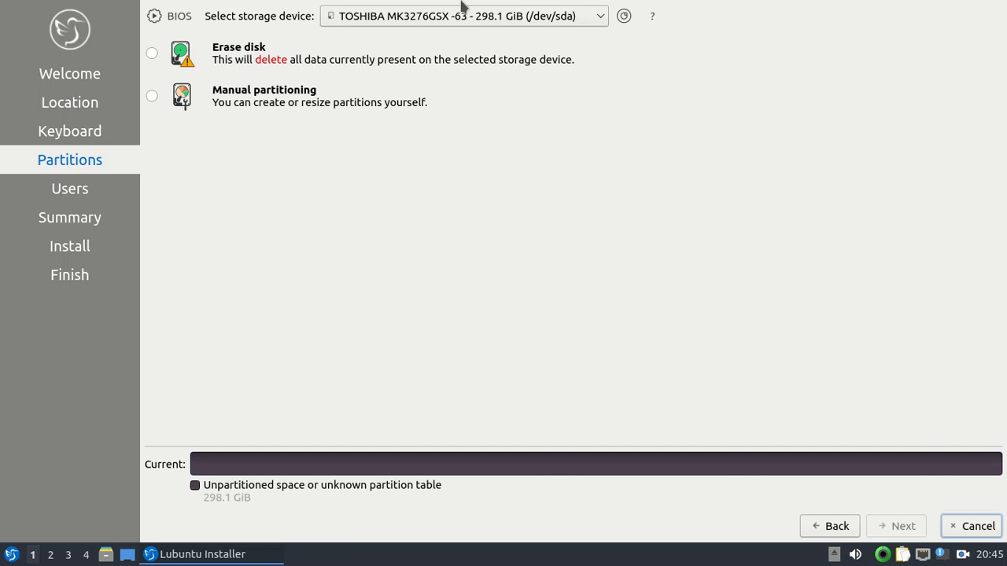
{"action": "mouse_move", "coordinate": [295, 58]}
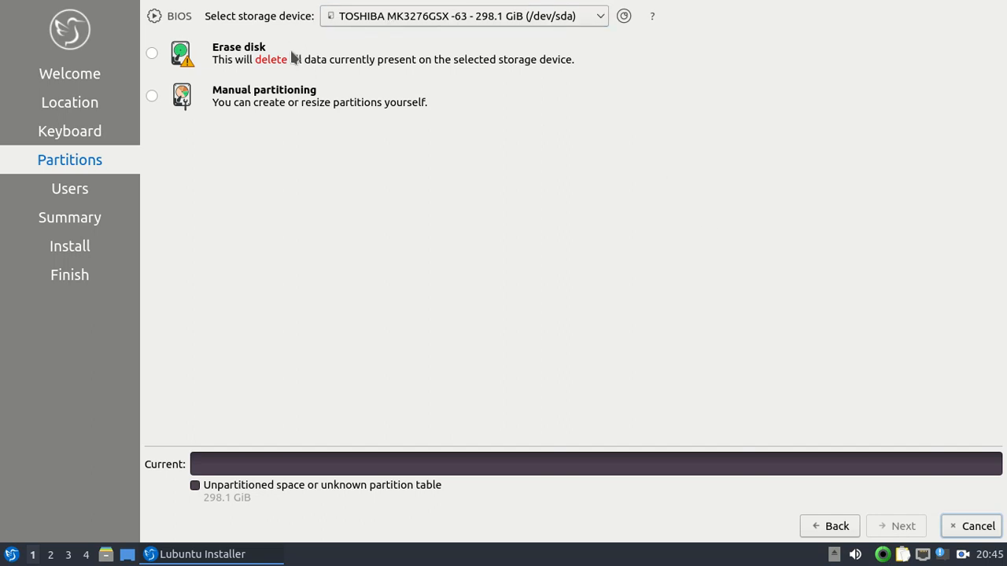
{"action": "mouse_move", "coordinate": [275, 27]}
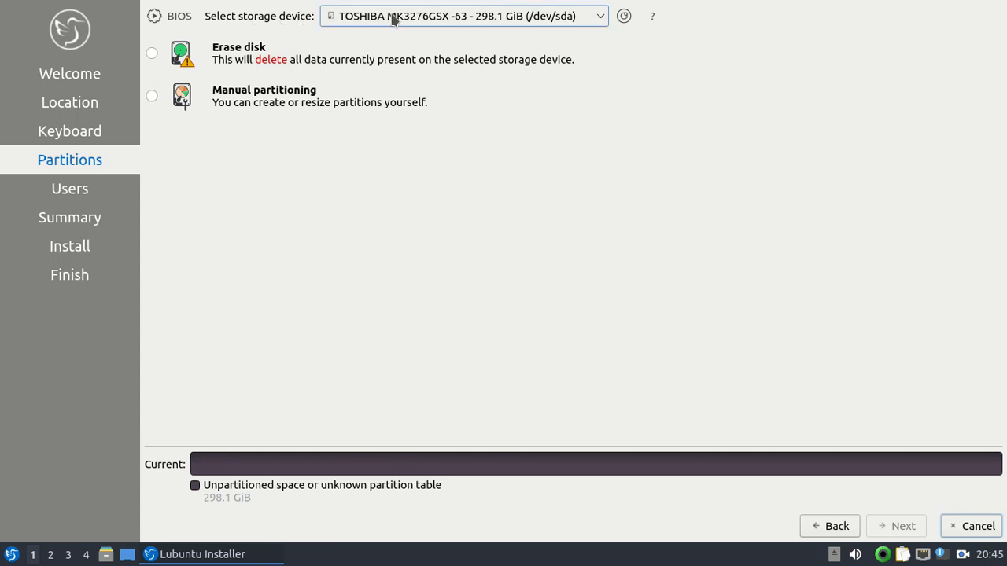
{"action": "mouse_move", "coordinate": [495, 17]}
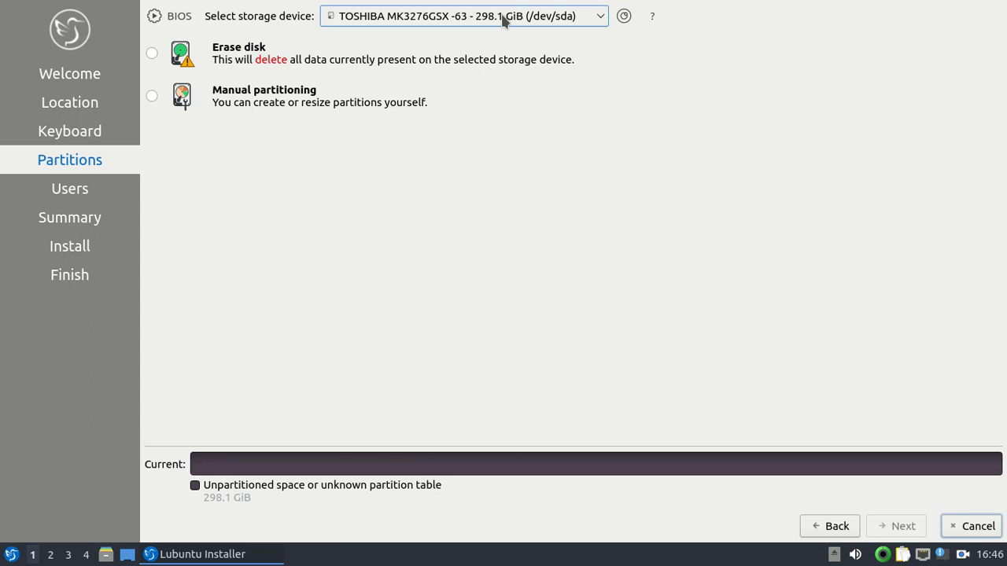
{"action": "mouse_move", "coordinate": [503, 22]}
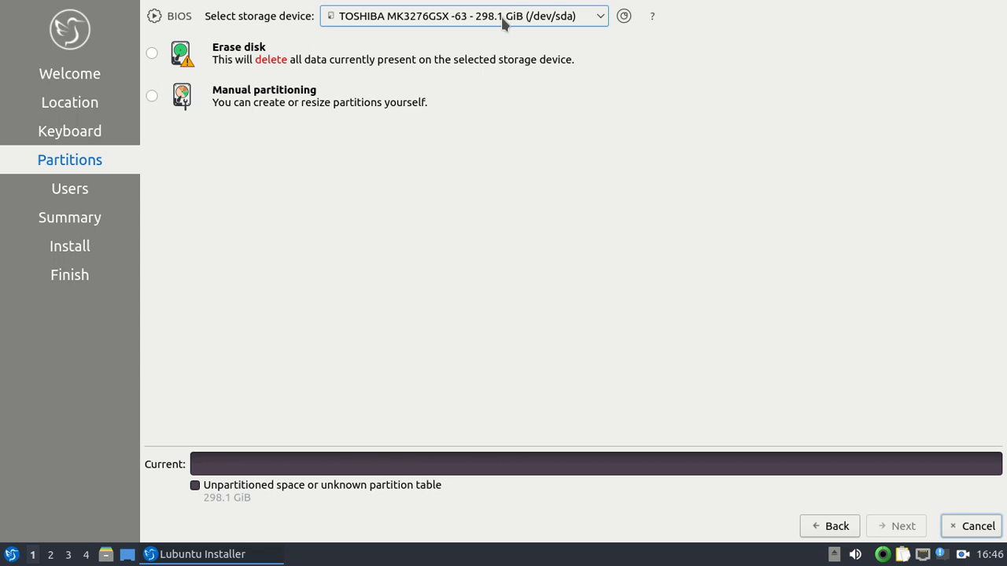
{"action": "mouse_move", "coordinate": [330, 25]}
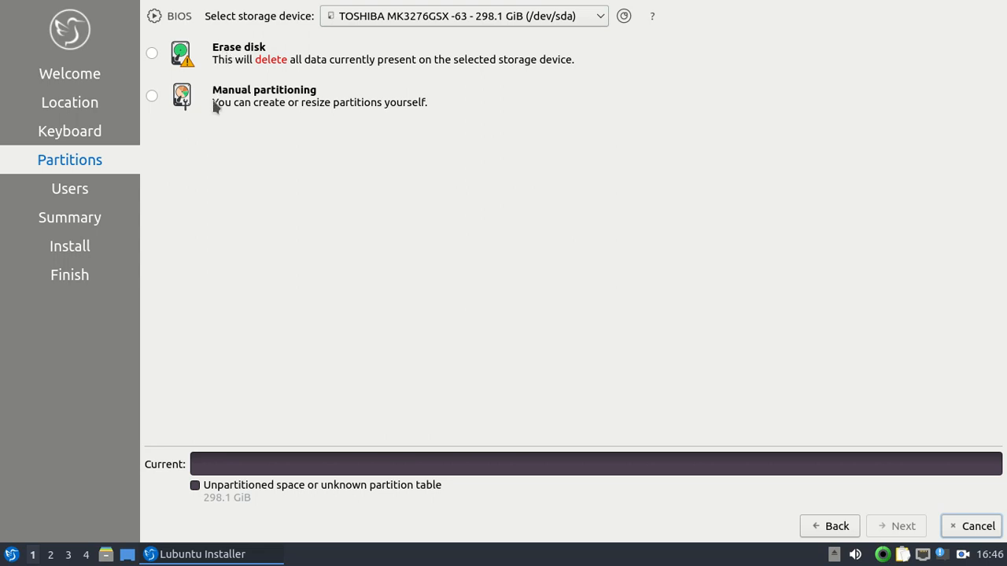
{"action": "mouse_move", "coordinate": [230, 65]}
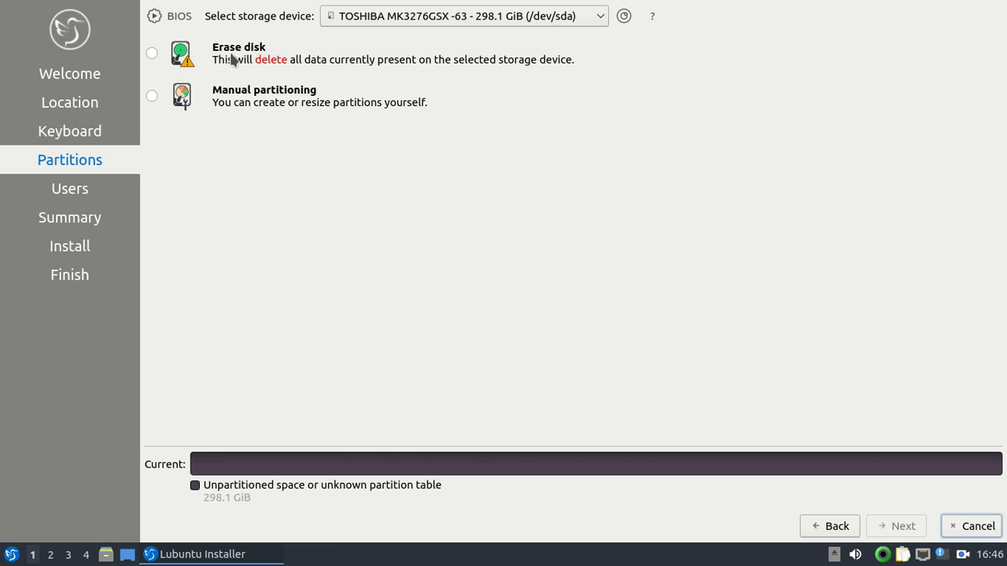
{"action": "mouse_move", "coordinate": [252, 55]}
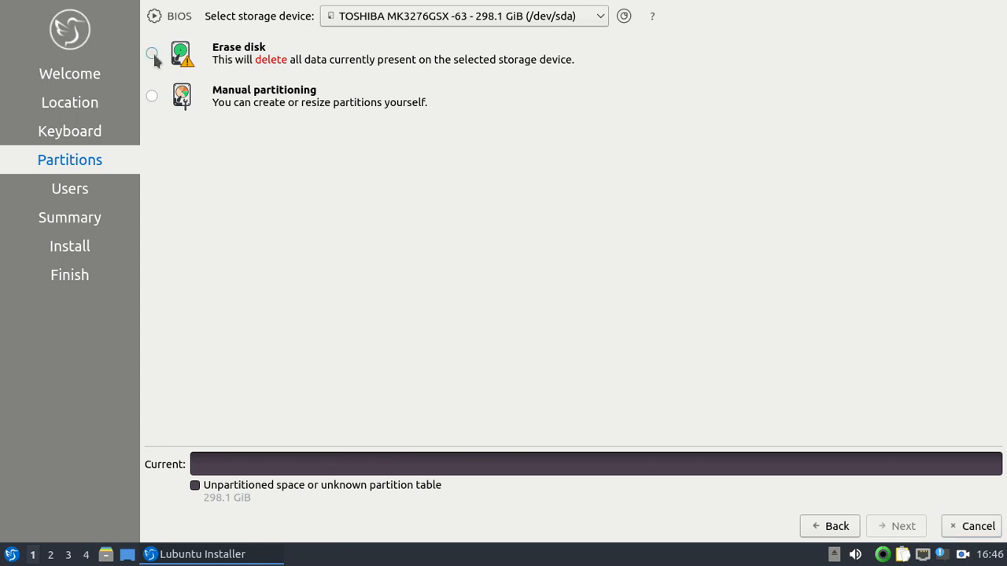
Choose Erase disk for the 298.1 GiB TOSHIBA drive and continue to Users.
{"action": "left_click", "coordinate": [152, 52]}
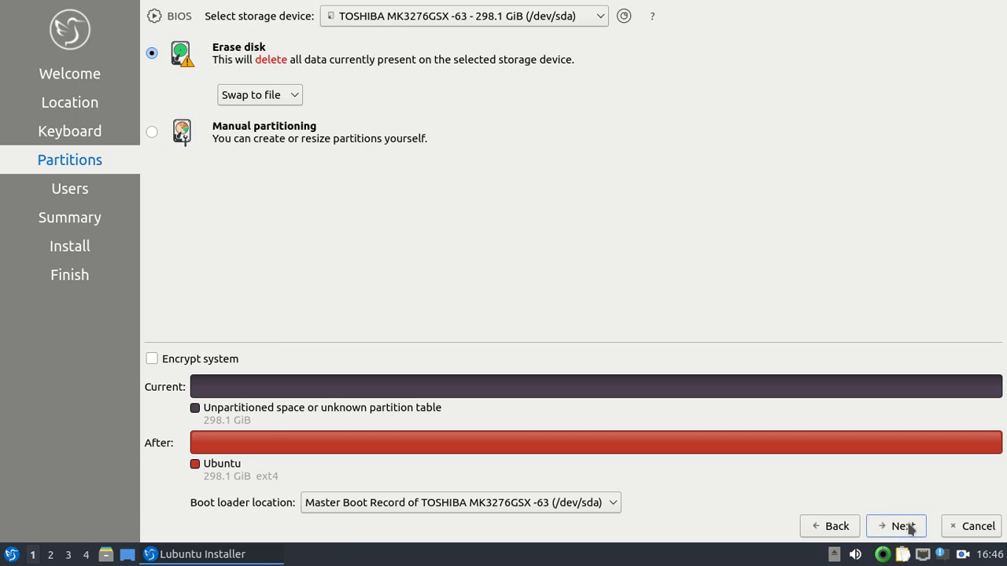
{"action": "left_click", "coordinate": [896, 526]}
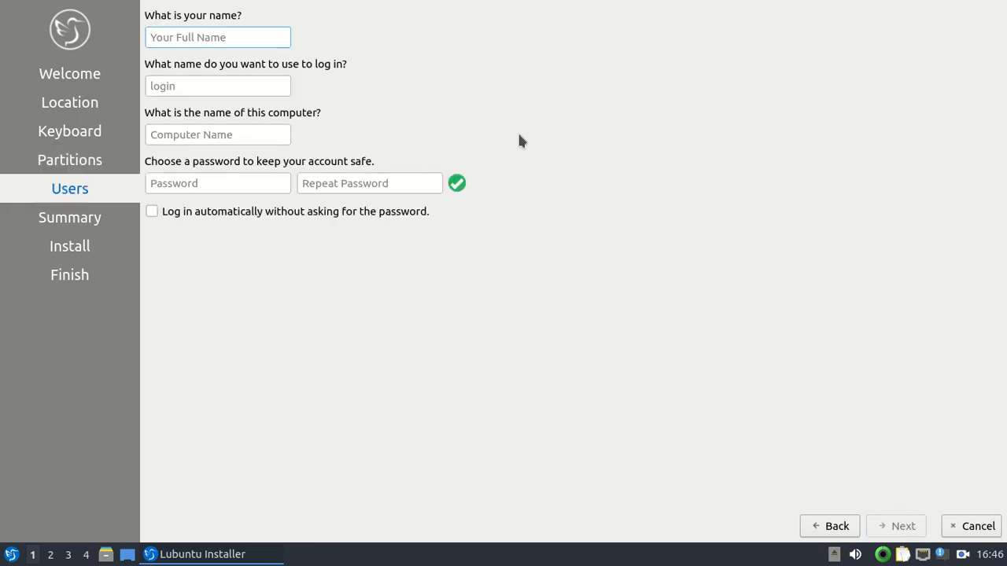
{"action": "mouse_move", "coordinate": [624, 133]}
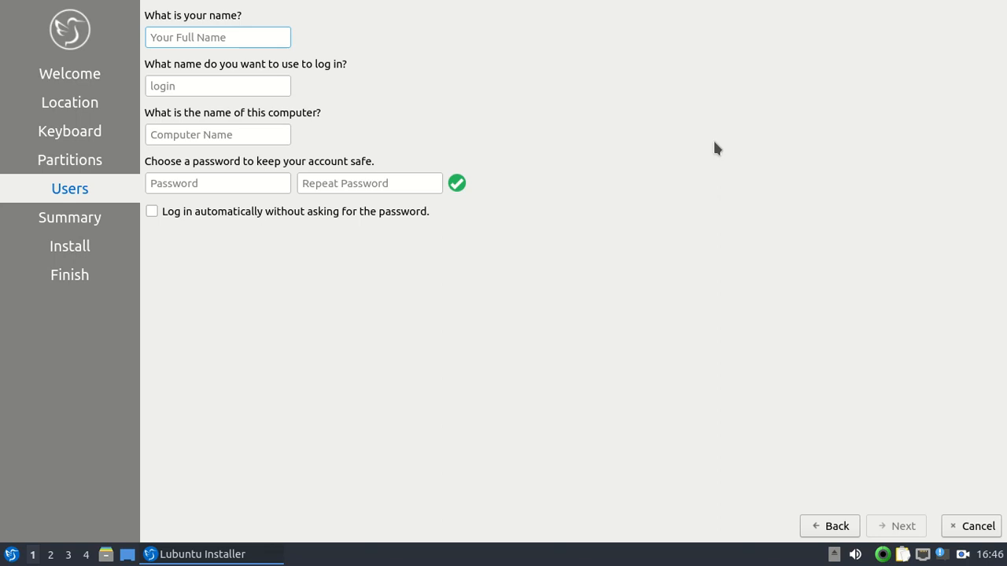
Enter name 'customer' with hostname customer-23426qu and a matching password, then continue.
{"action": "type", "text": "cu"}
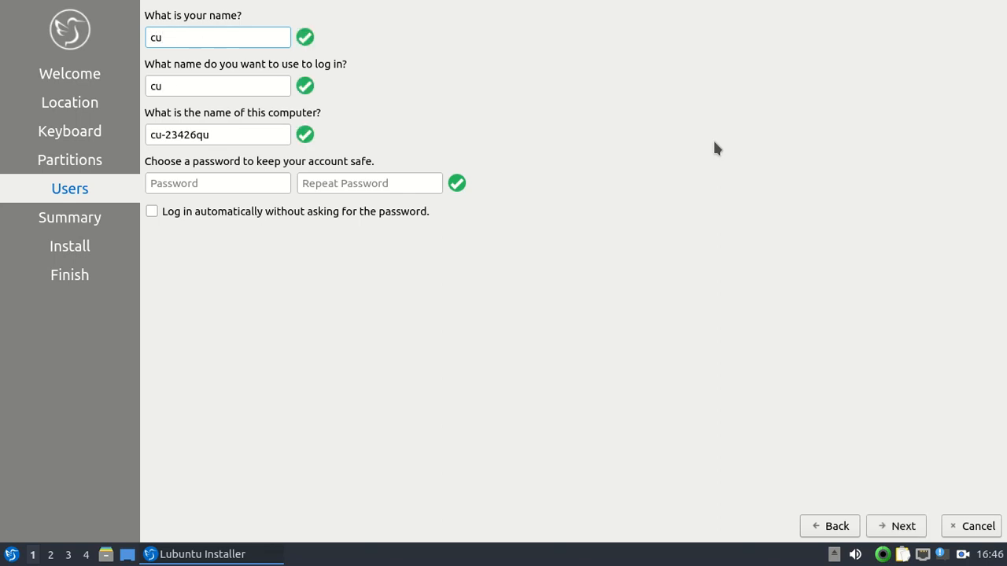
{"action": "type", "text": "st"}
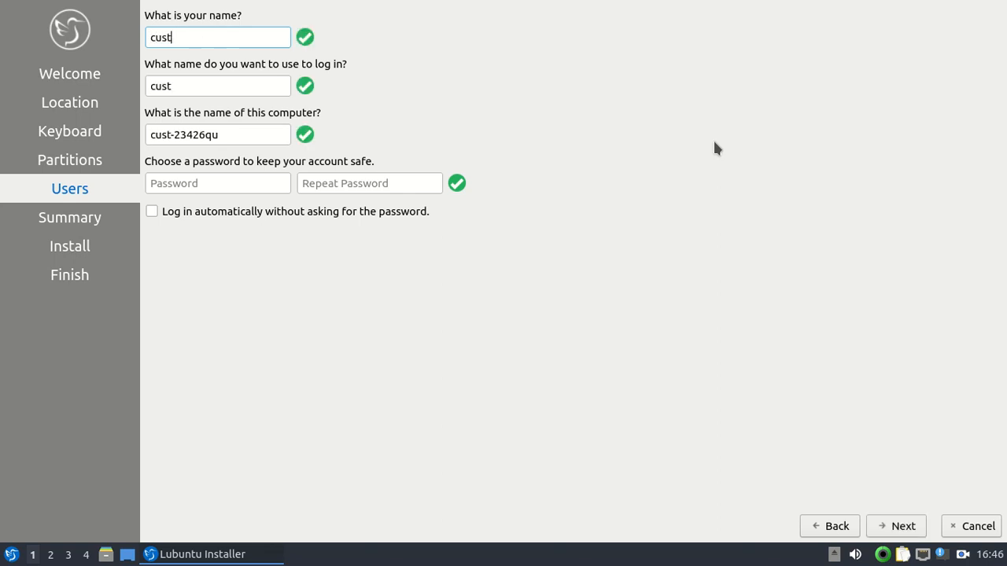
{"action": "type", "text": "omer"}
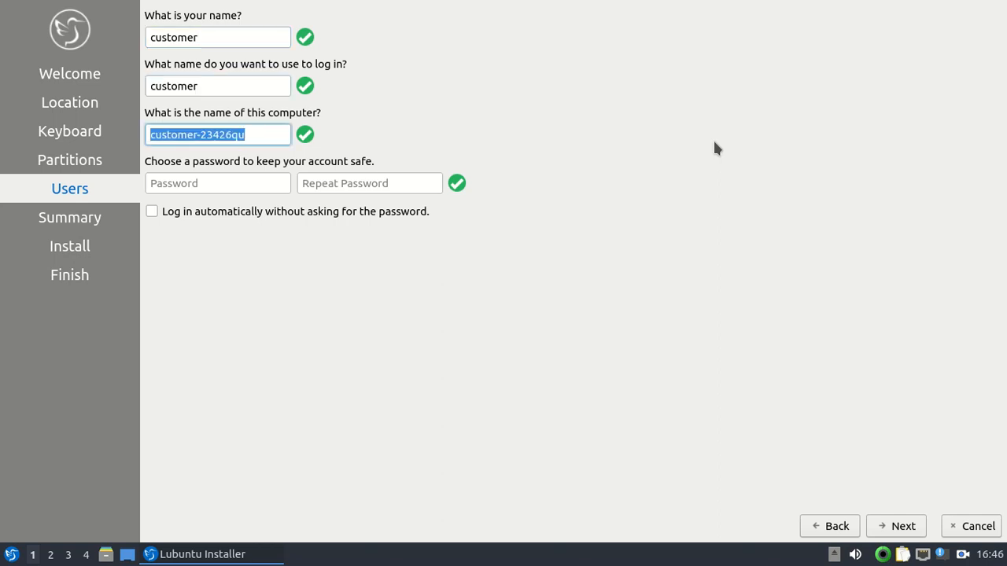
{"action": "type", "text": "•"}
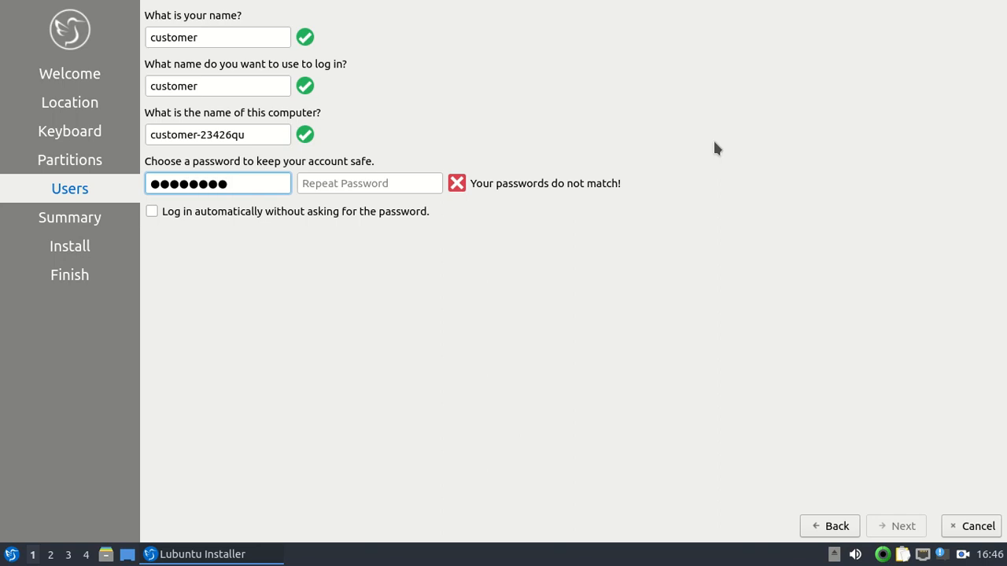
{"action": "left_click", "coordinate": [370, 183]}
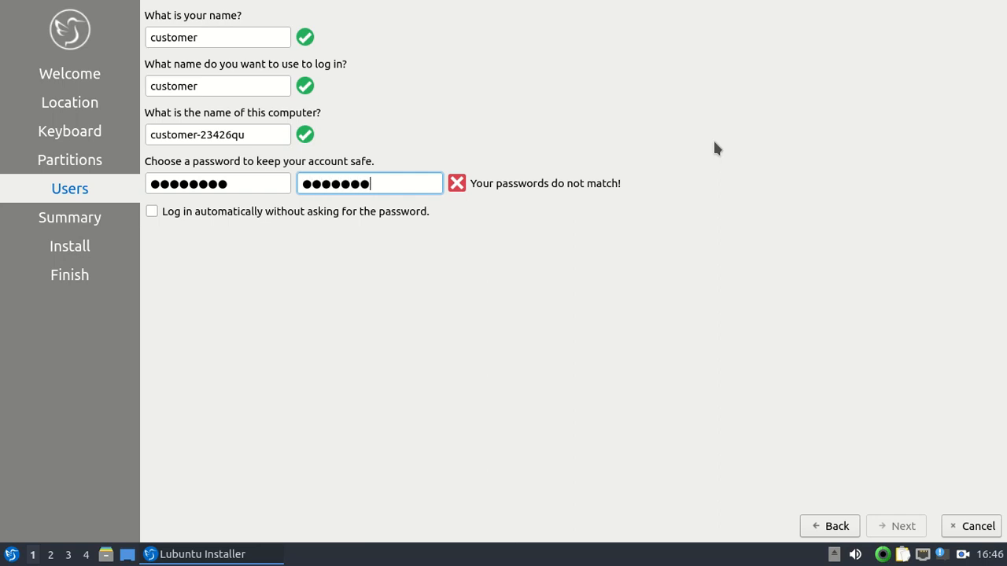
{"action": "type", "text": "•"}
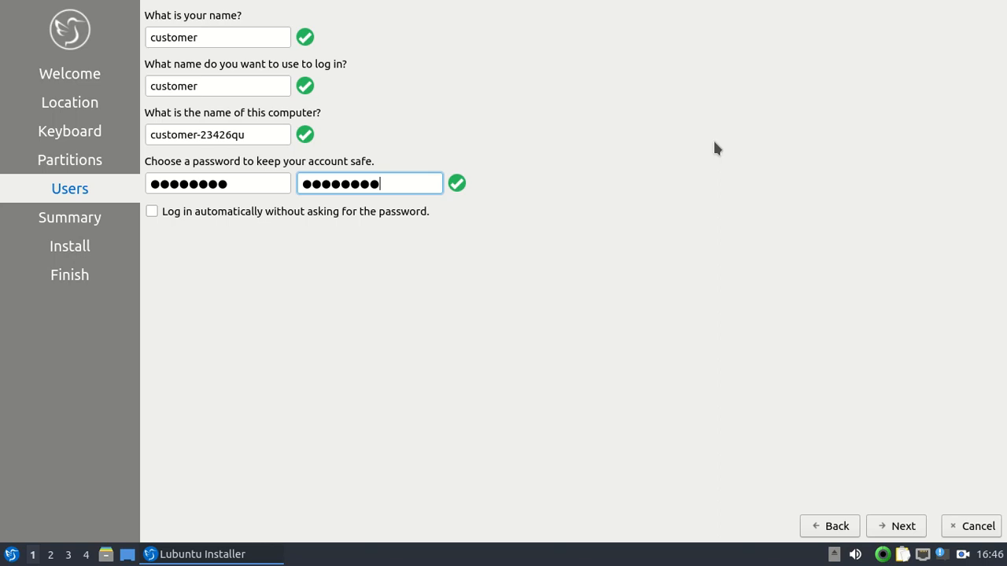
{"action": "mouse_move", "coordinate": [896, 526]}
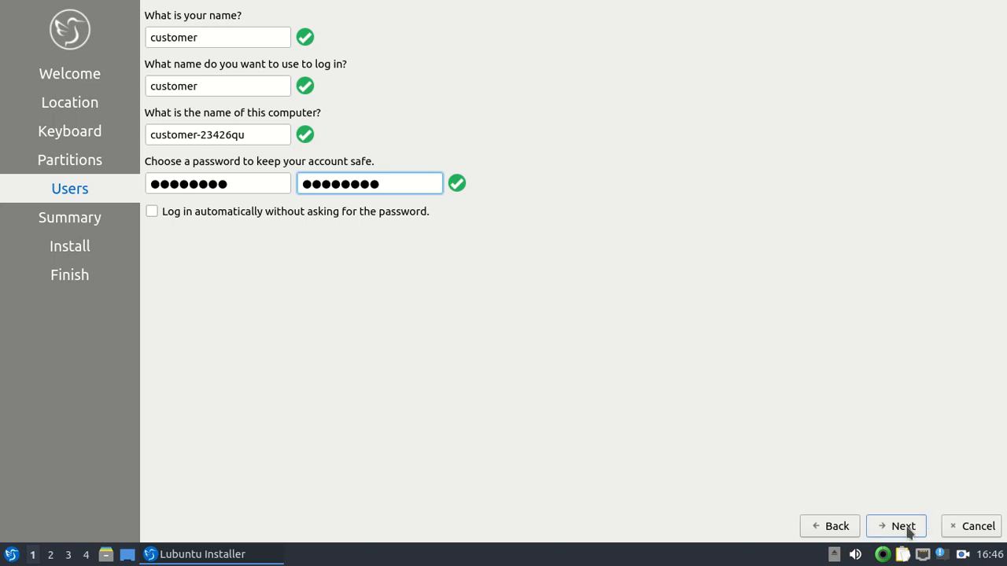
{"action": "left_click", "coordinate": [896, 525]}
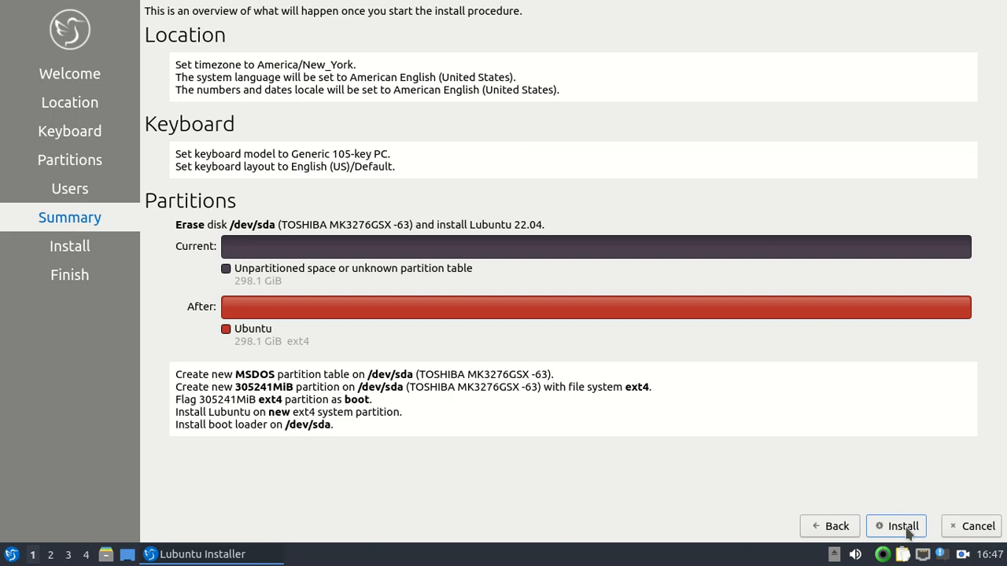
{"action": "mouse_move", "coordinate": [321, 136]}
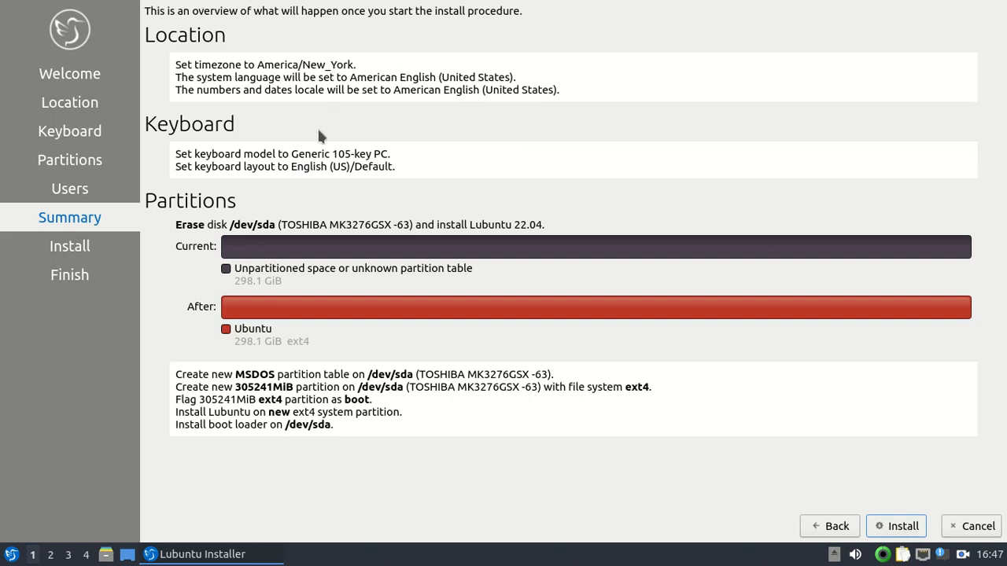
{"action": "mouse_move", "coordinate": [291, 155]}
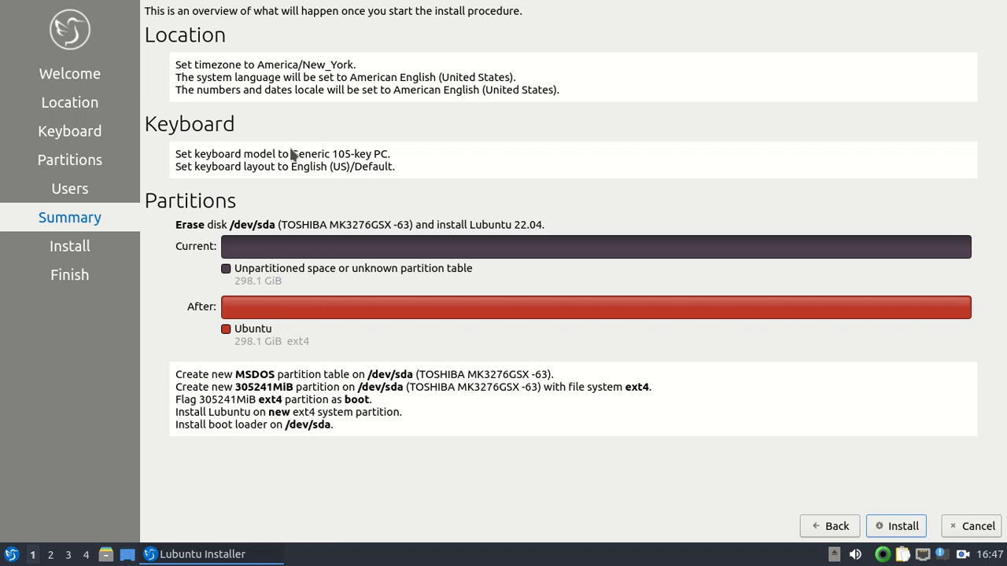
{"action": "mouse_move", "coordinate": [198, 291]}
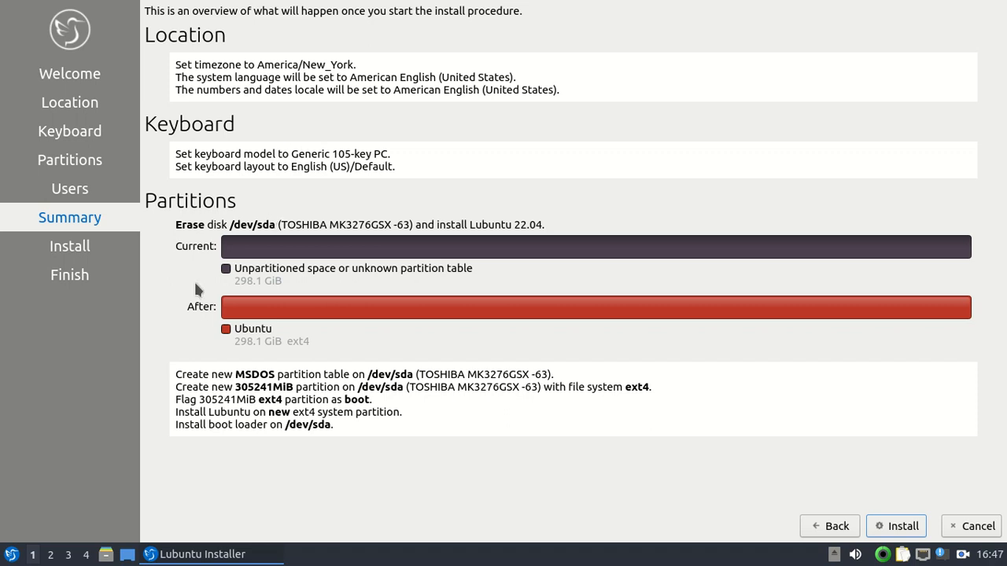
{"action": "mouse_move", "coordinate": [212, 255]}
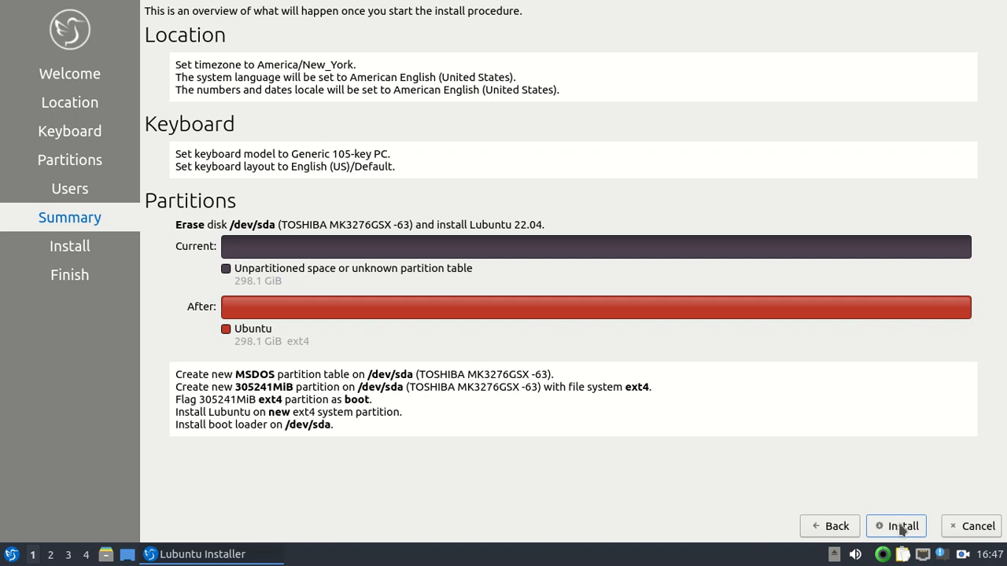
Click Install on the Summary page and confirm Install now.
{"action": "left_click", "coordinate": [896, 526]}
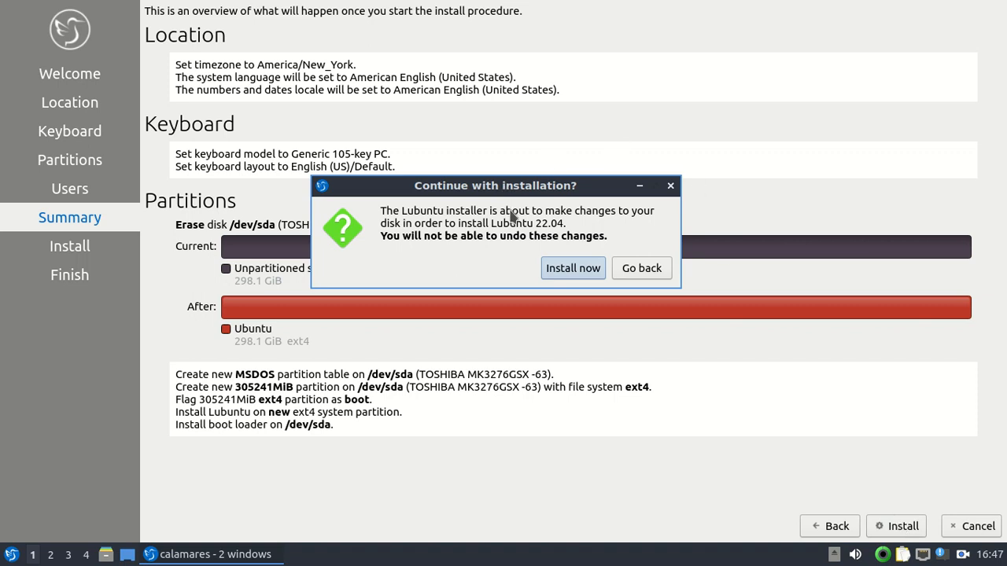
{"action": "mouse_move", "coordinate": [462, 247]}
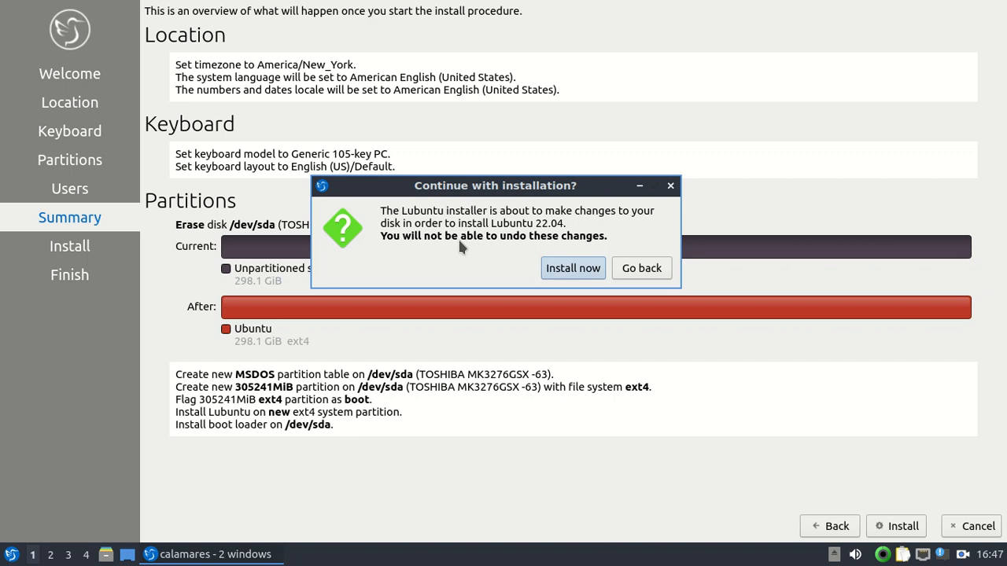
{"action": "mouse_move", "coordinate": [510, 283]}
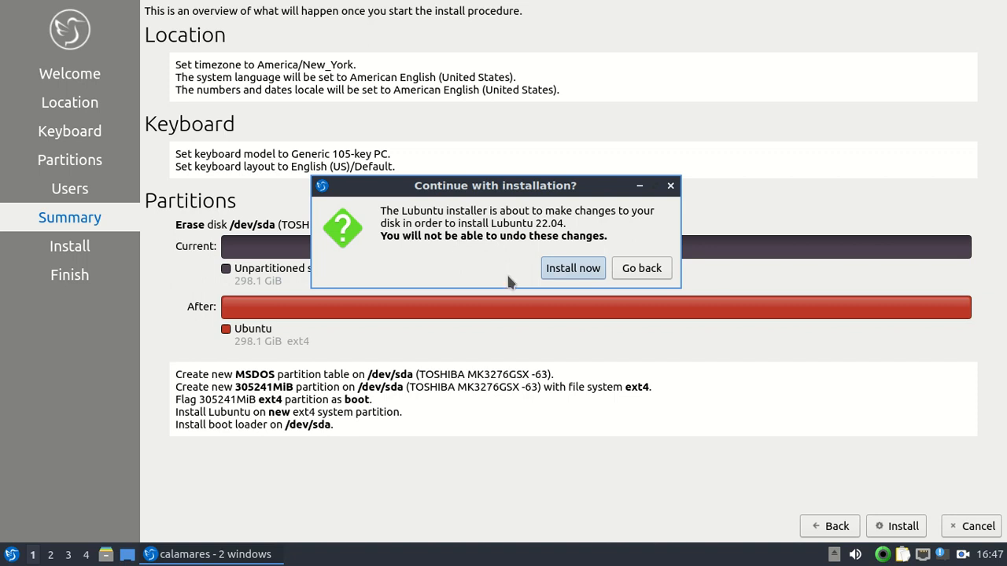
{"action": "mouse_move", "coordinate": [573, 268]}
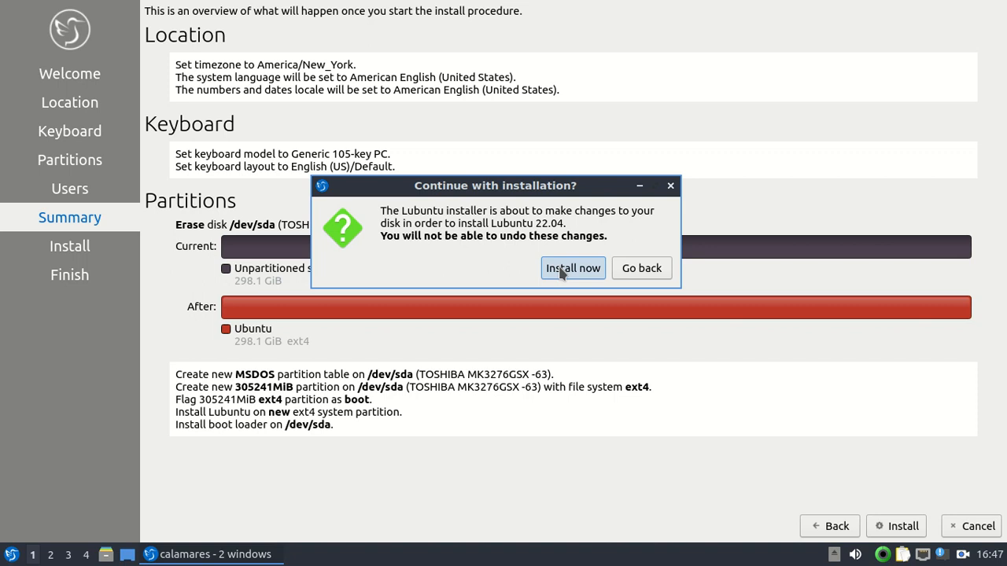
{"action": "left_click", "coordinate": [573, 269]}
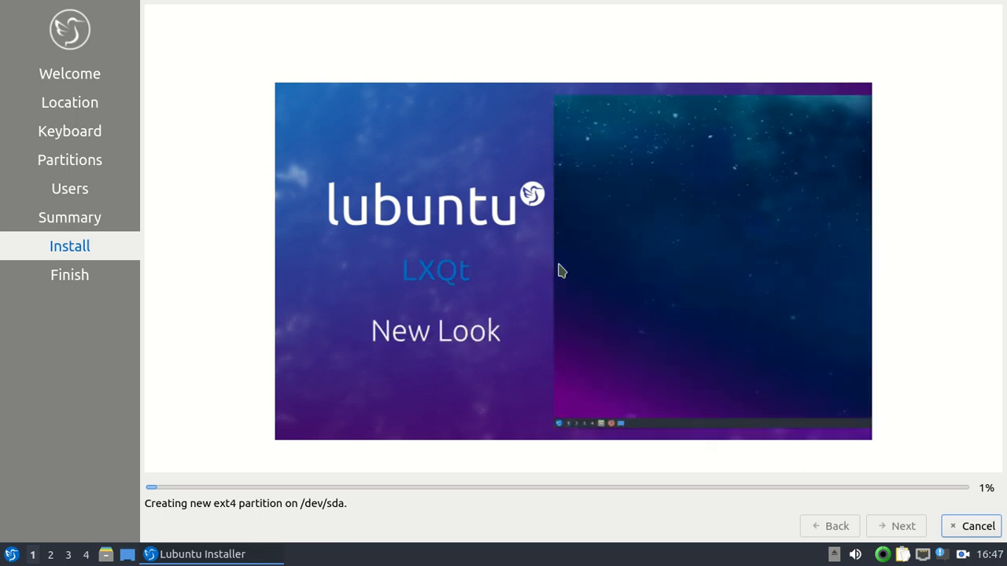
{"action": "mouse_move", "coordinate": [567, 261]}
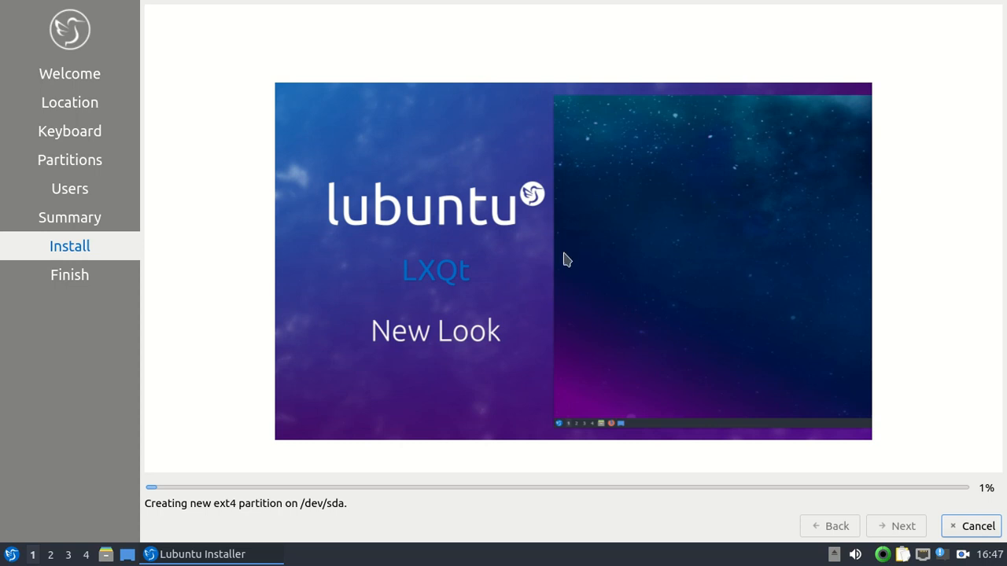
{"action": "mouse_move", "coordinate": [608, 260]}
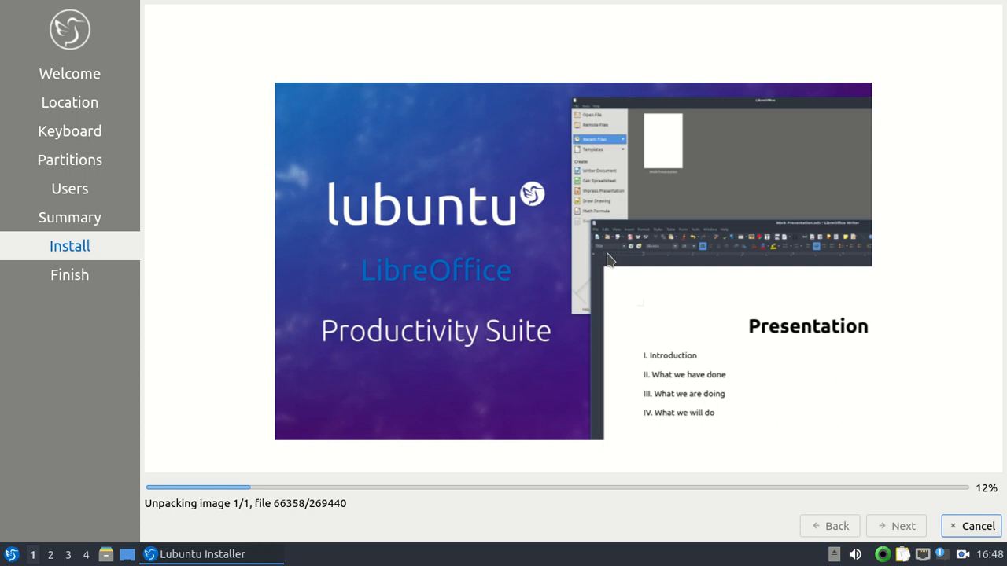
{"action": "mouse_move", "coordinate": [415, 267]}
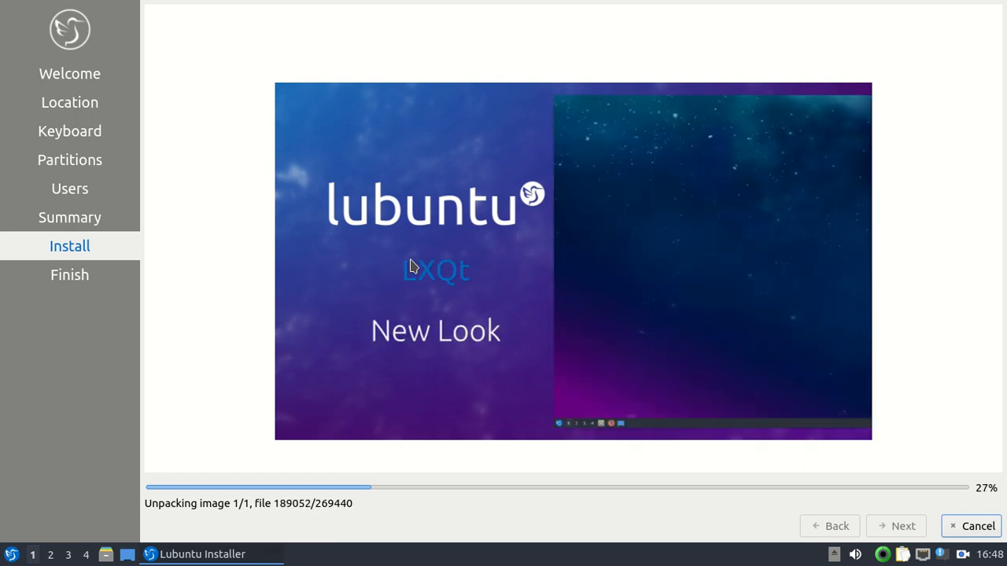
{"action": "mouse_move", "coordinate": [379, 274]}
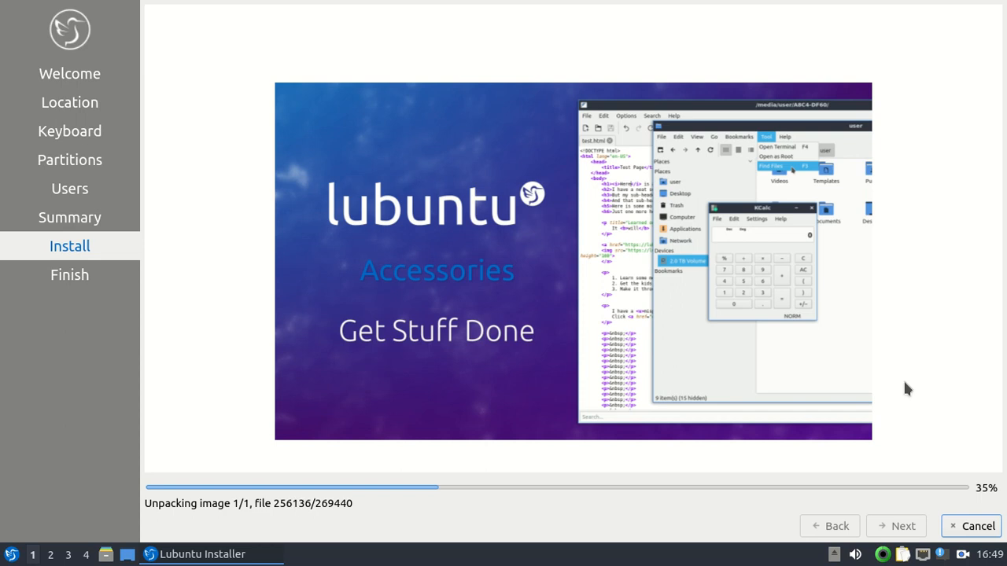
{"action": "mouse_move", "coordinate": [963, 511]}
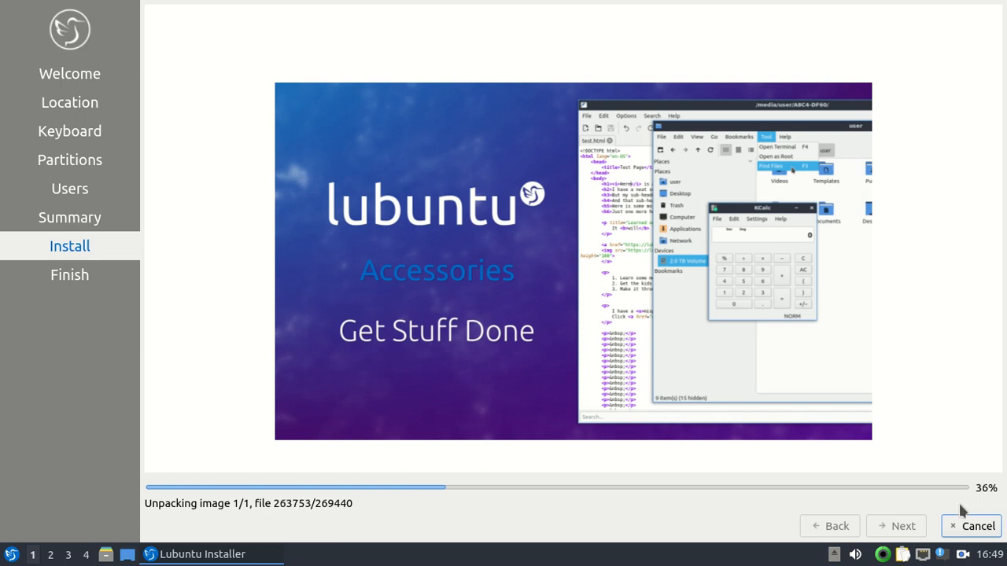